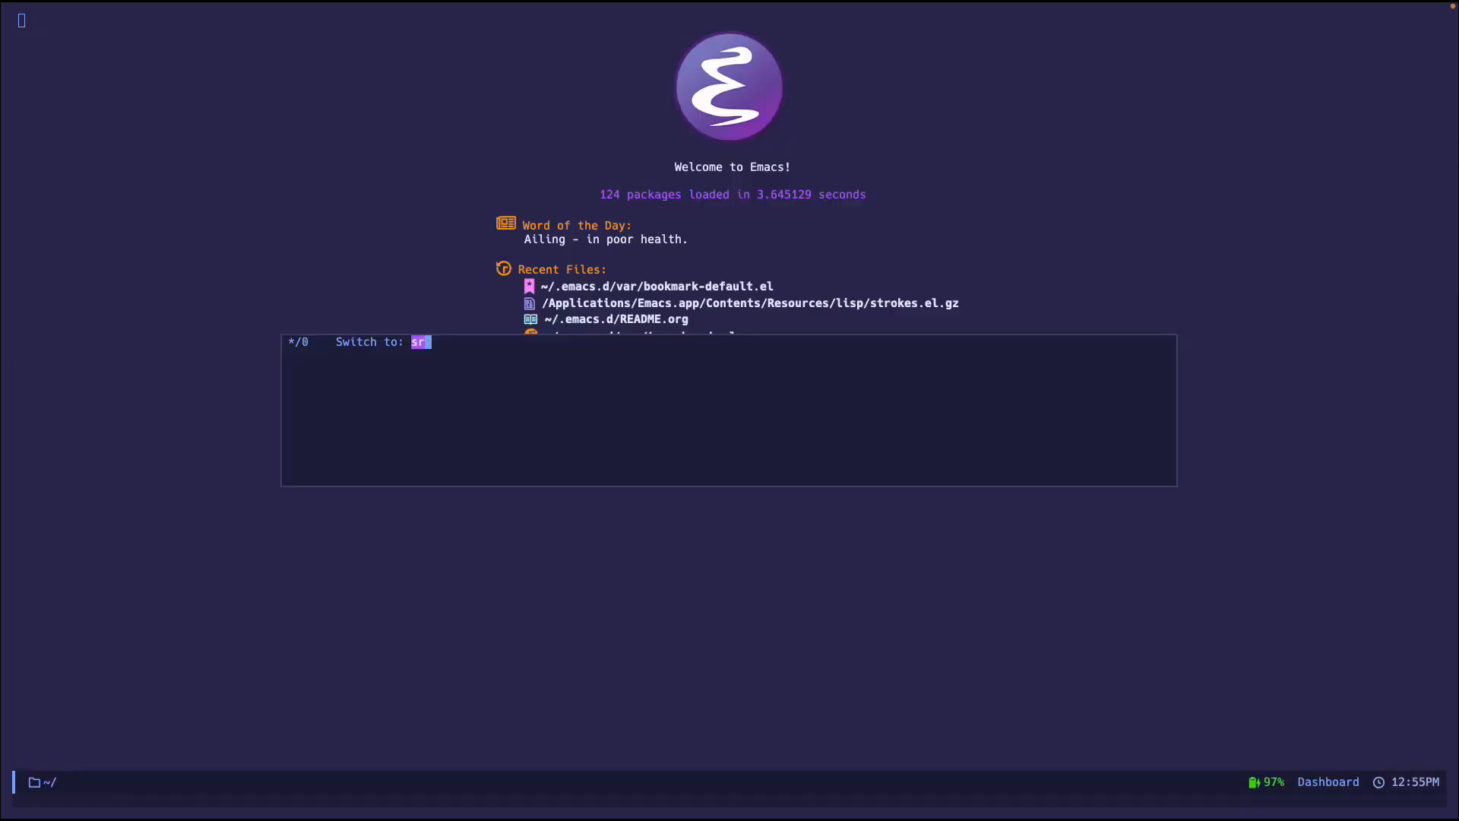
- Switch to *scratch*, enable strokes-mode, and browse M-x completions for strokes commands
{"action": "key", "text": "Return"}
{"action": "type", "text": "strokes-"}
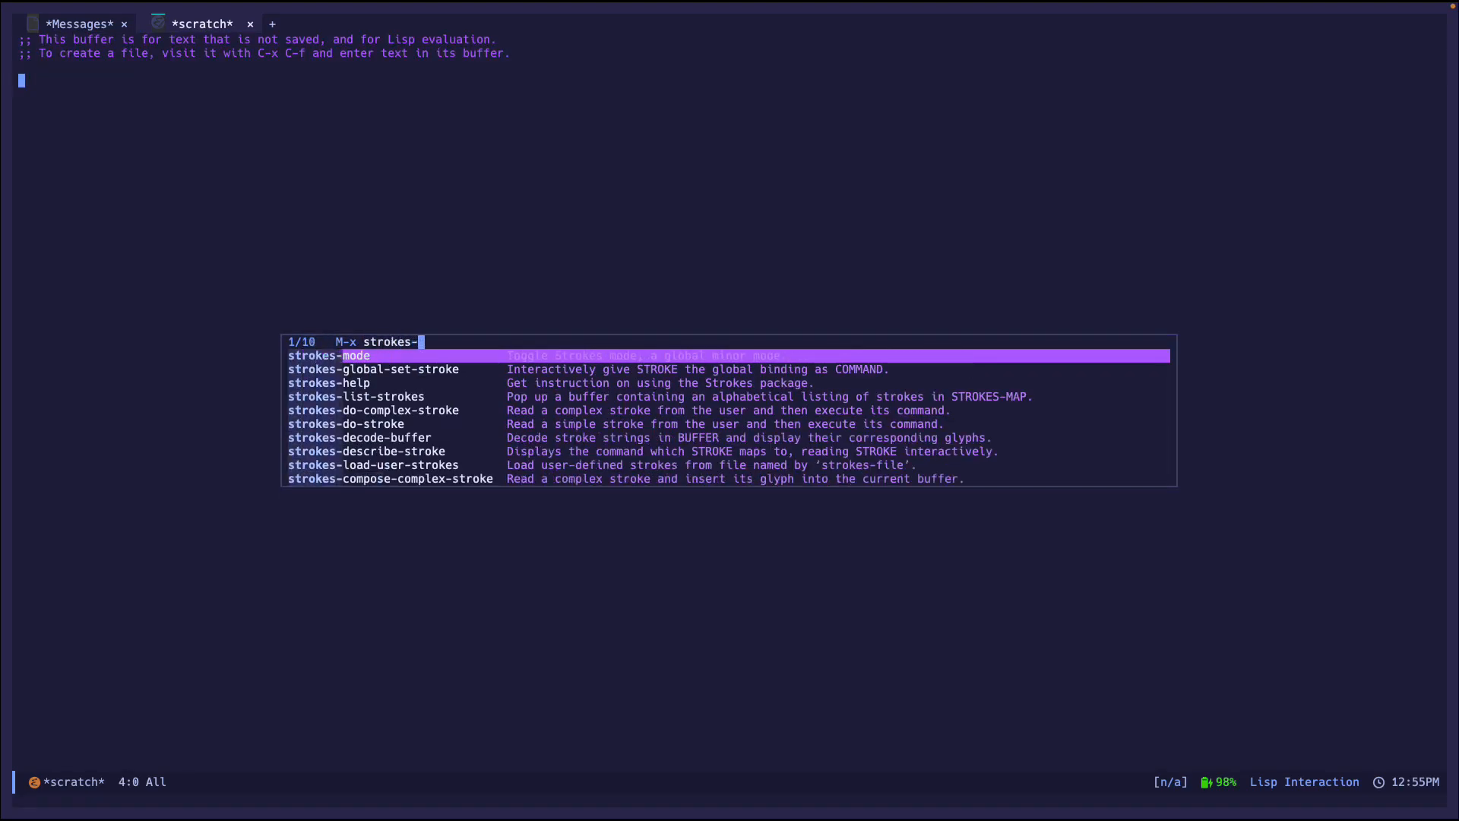
{"action": "key", "text": "Return"}
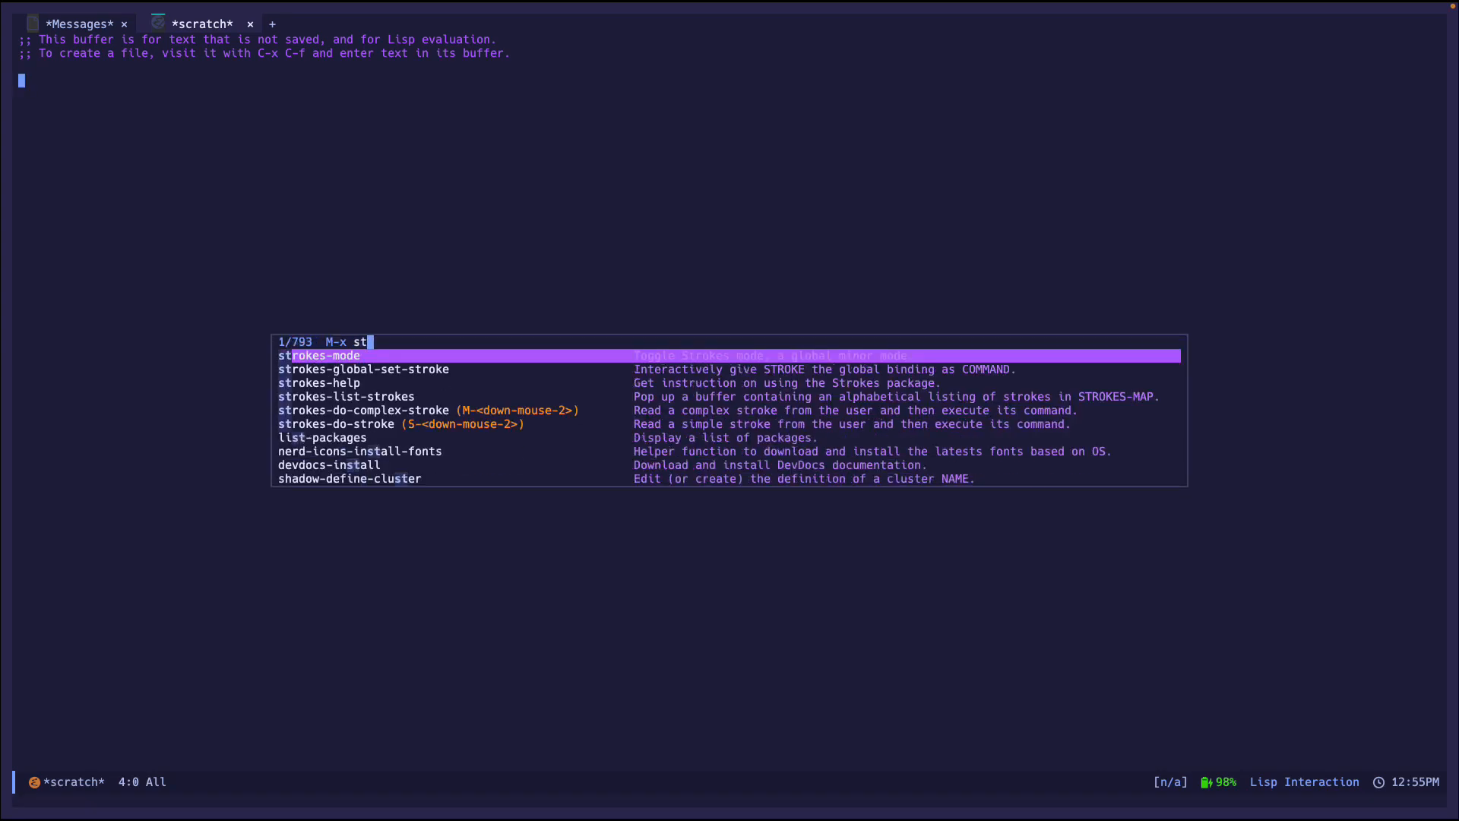
{"action": "type", "text": "roke"}
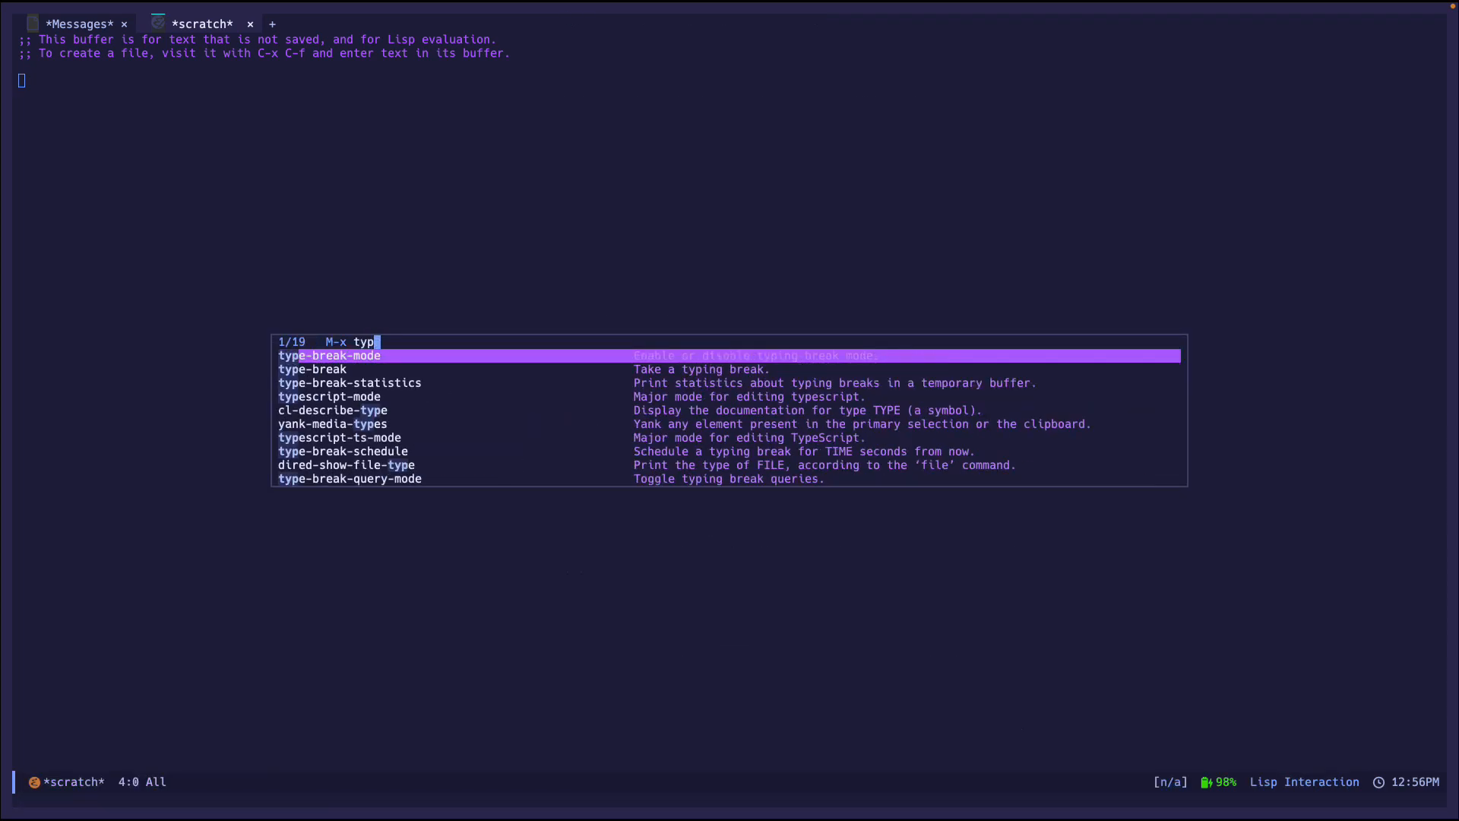
{"action": "key", "text": "Return"}
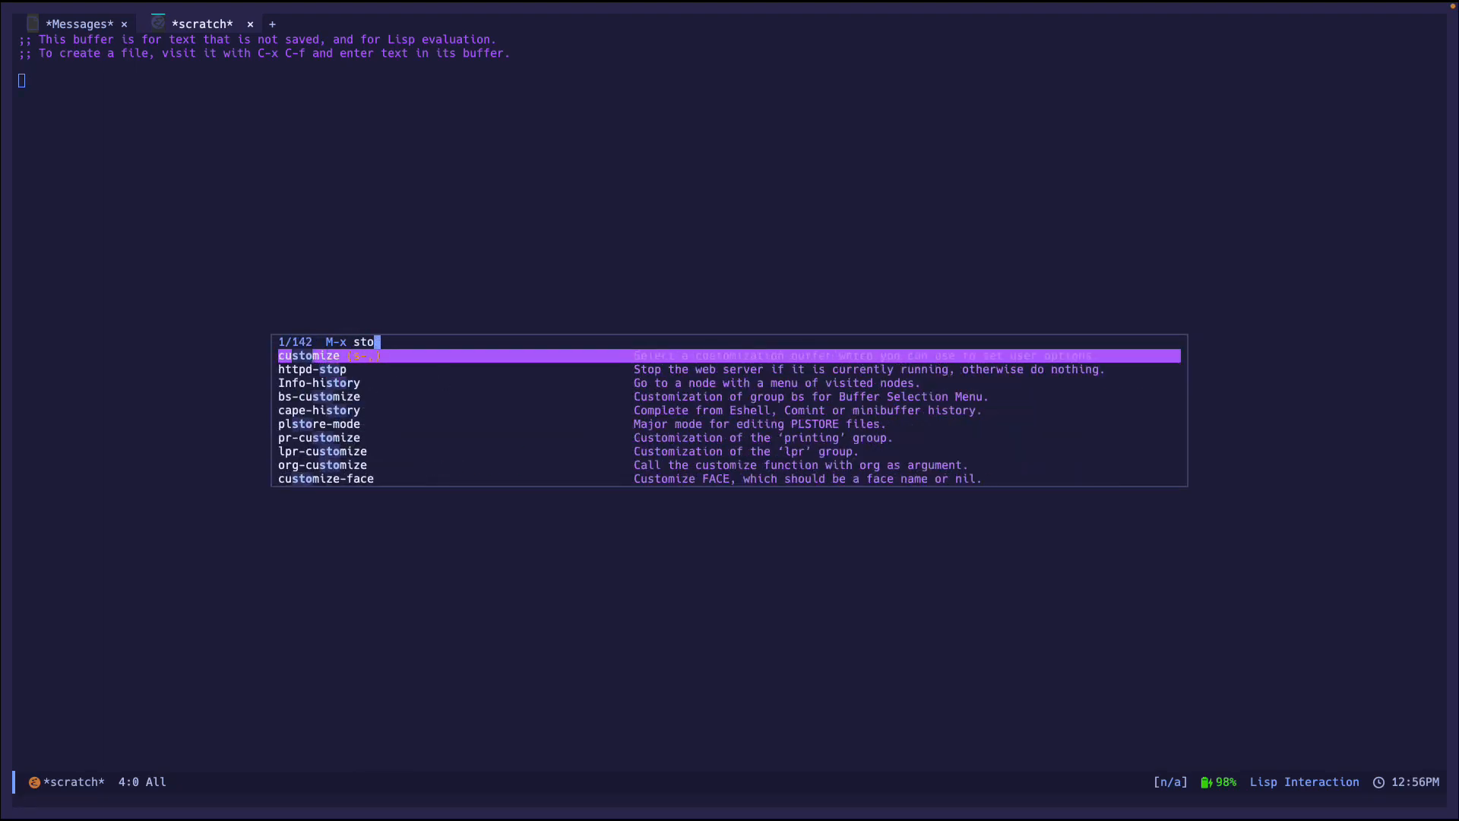
- Run strokes-global-set-stroke to open the stroke drawing canvas
{"action": "type", "text": "strokes-globa"}
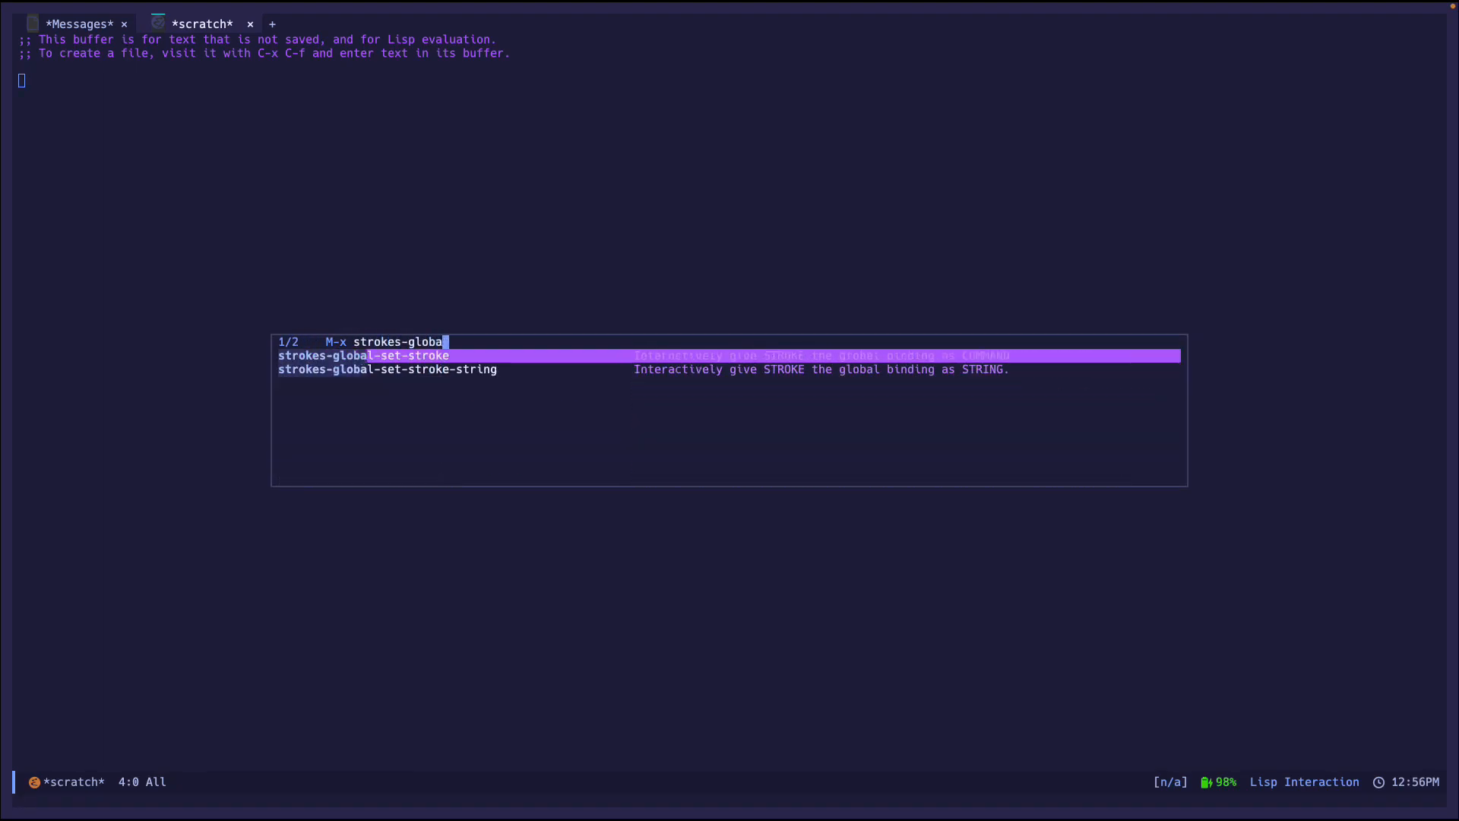
{"action": "key", "text": "Return"}
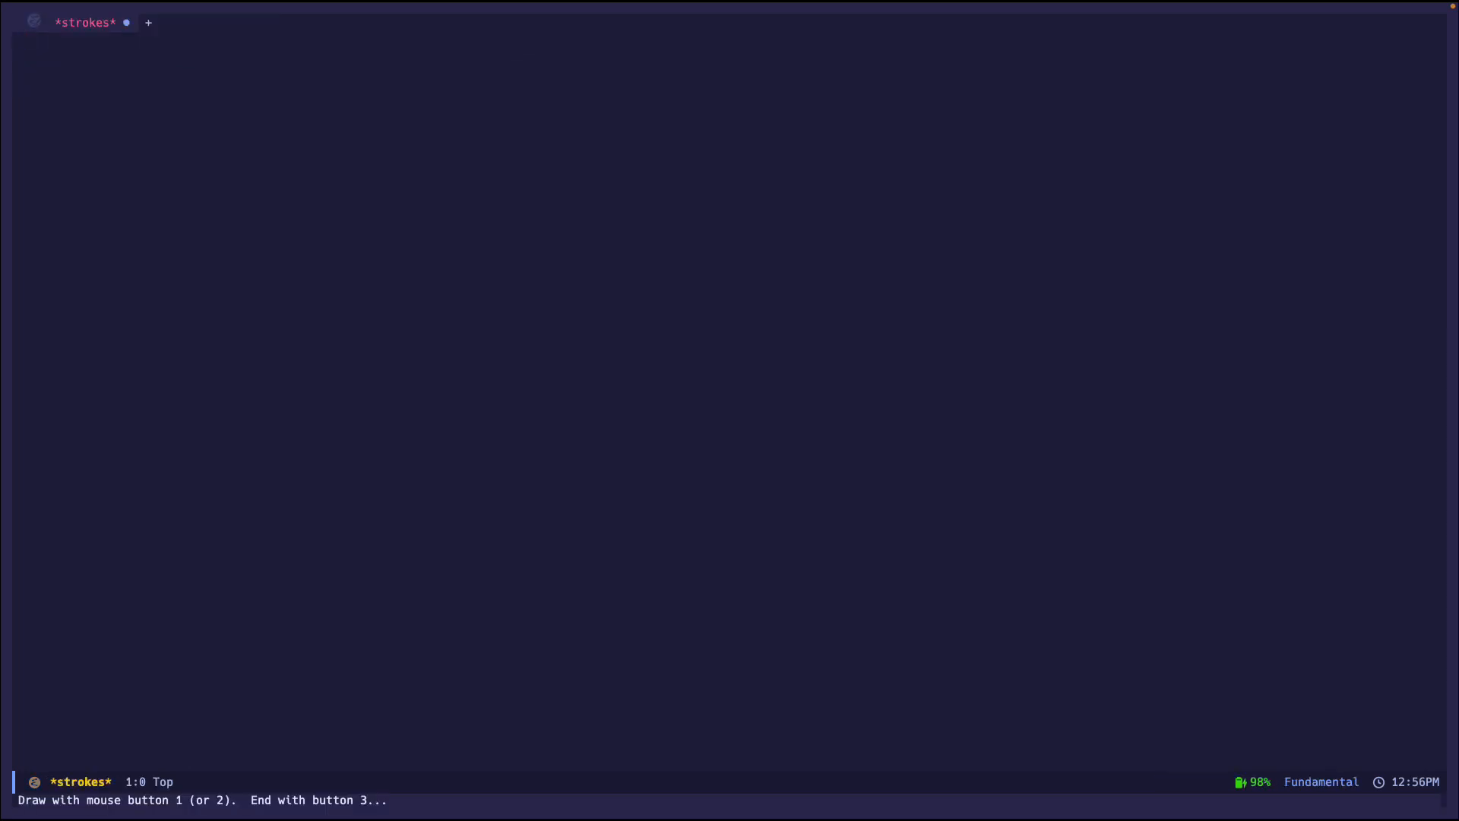
{"action": "mouse_move", "coordinate": [532, 258]}
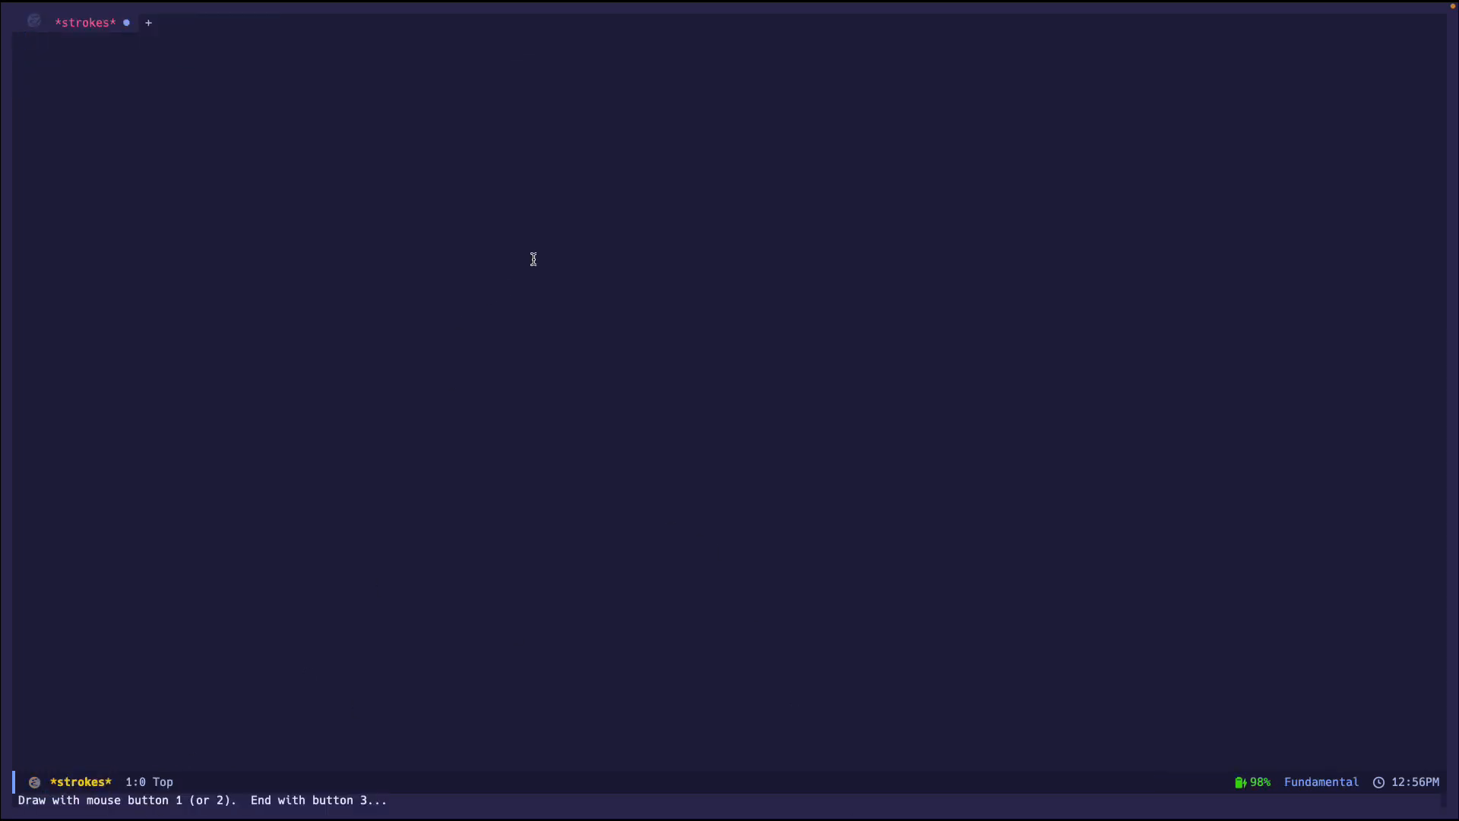
{"action": "mouse_move", "coordinate": [615, 544]}
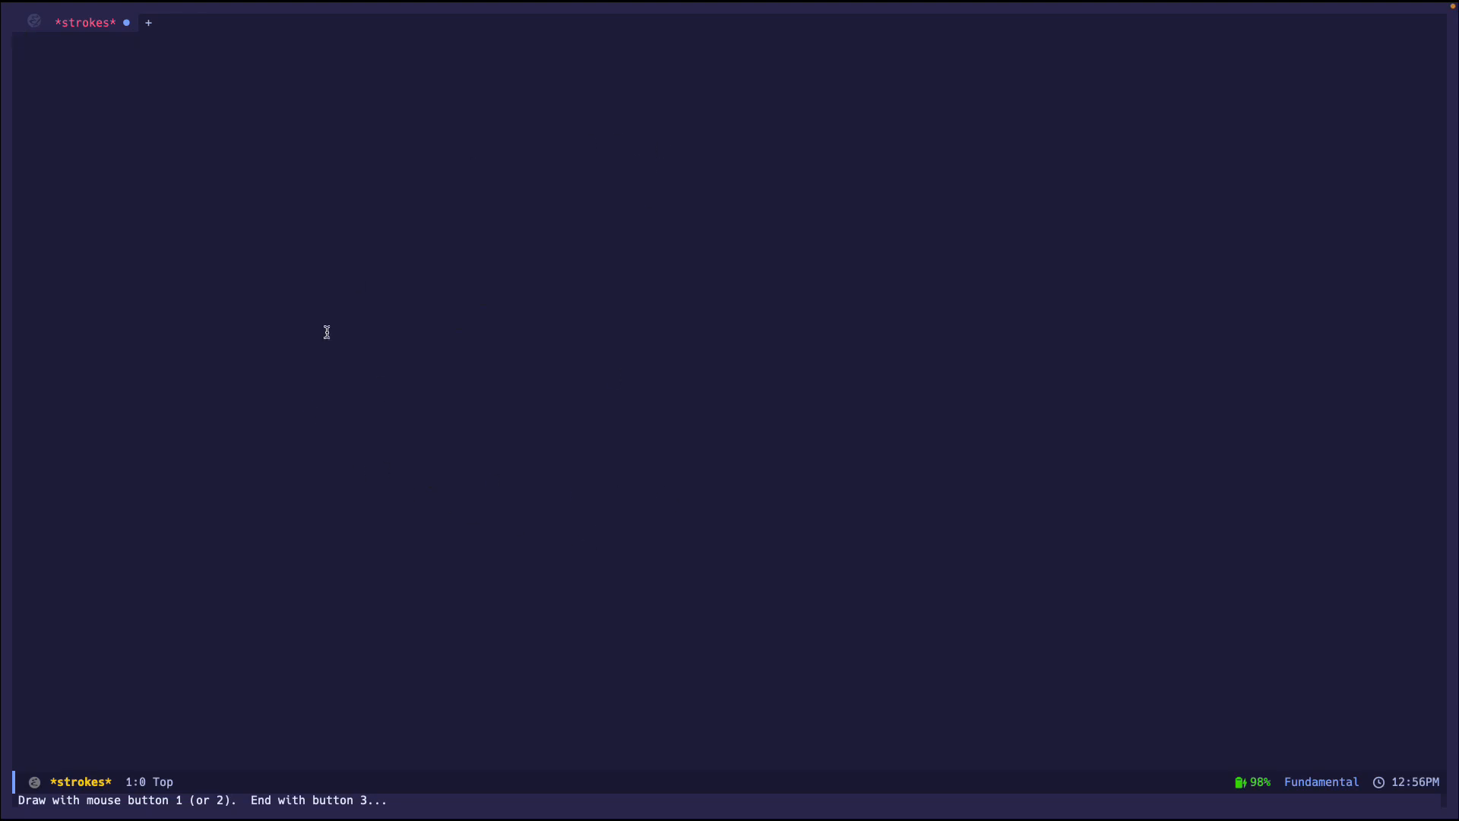
{"action": "mouse_move", "coordinate": [669, 537]}
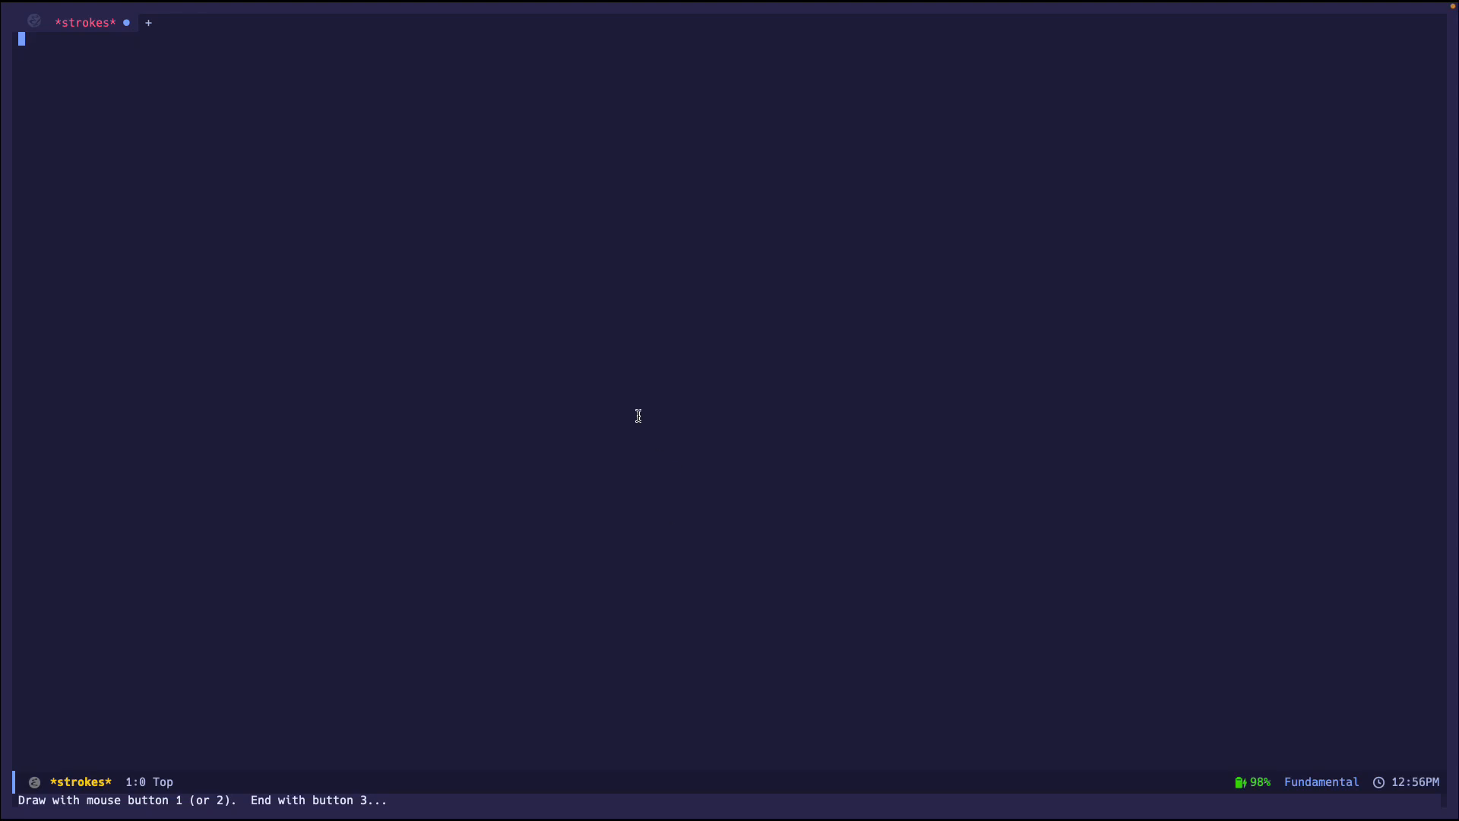
{"action": "mouse_move", "coordinate": [642, 409]}
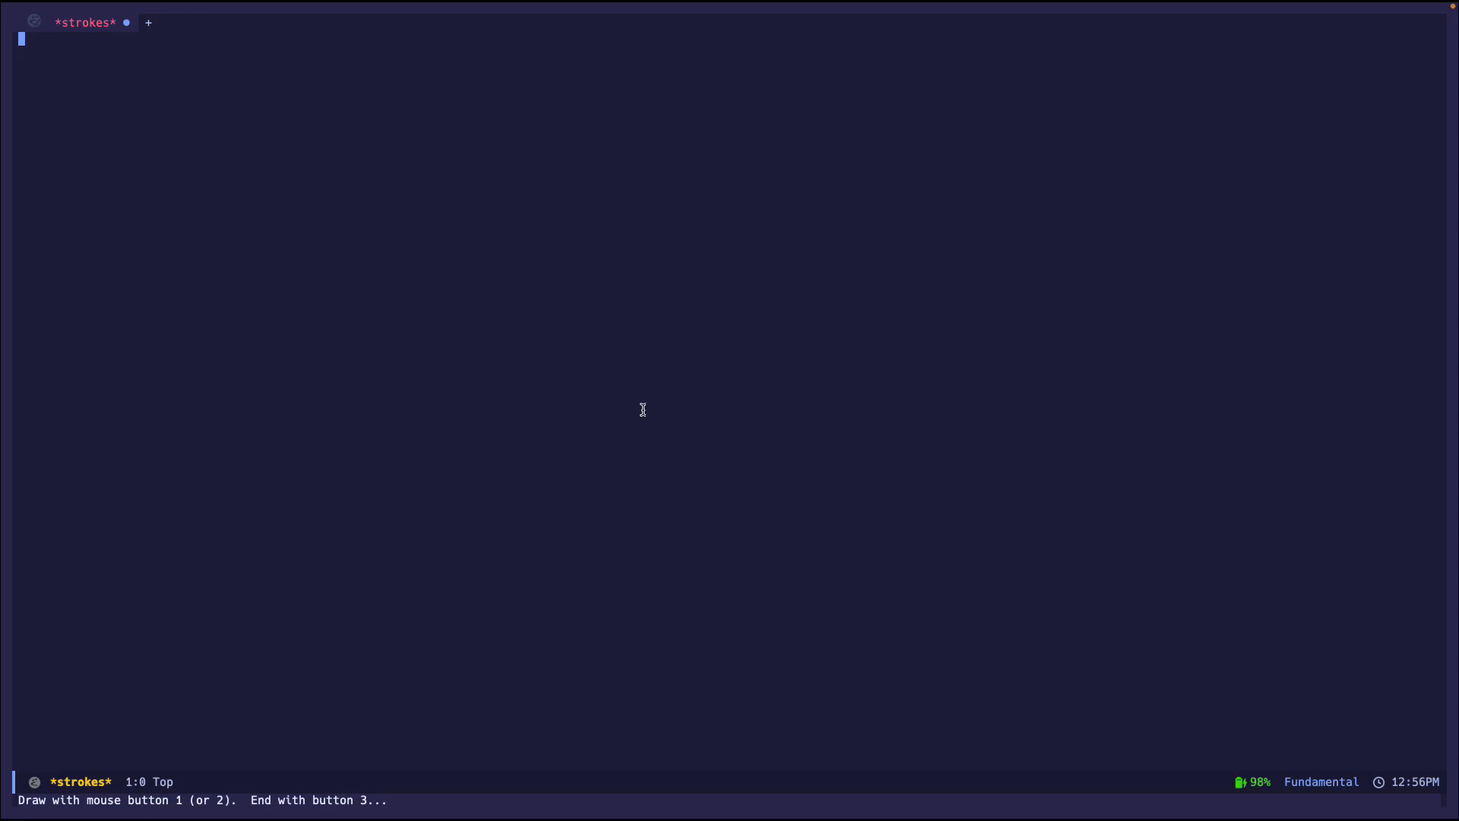
{"action": "mouse_move", "coordinate": [477, 583]}
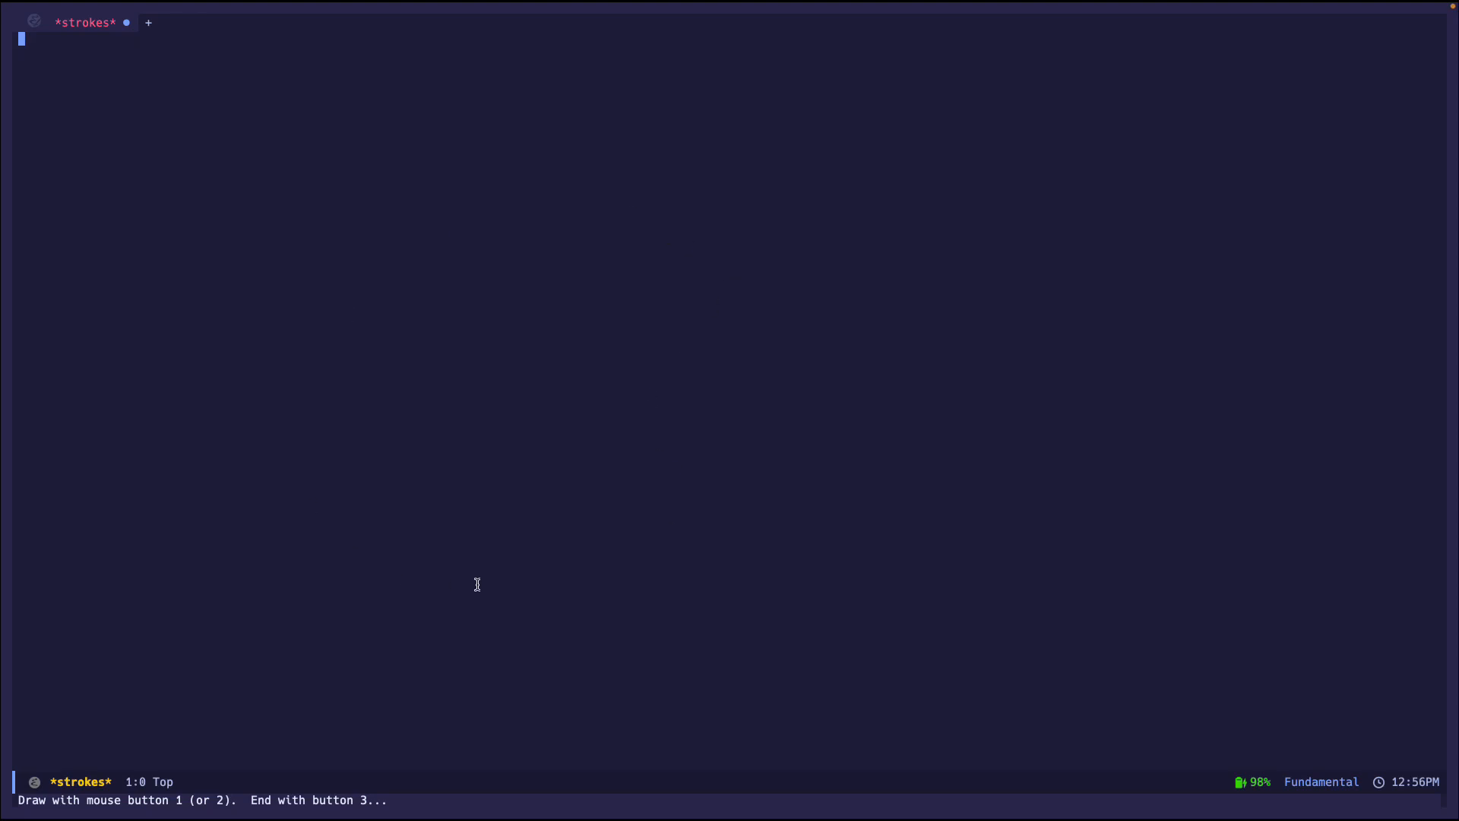
{"action": "mouse_move", "coordinate": [561, 280]}
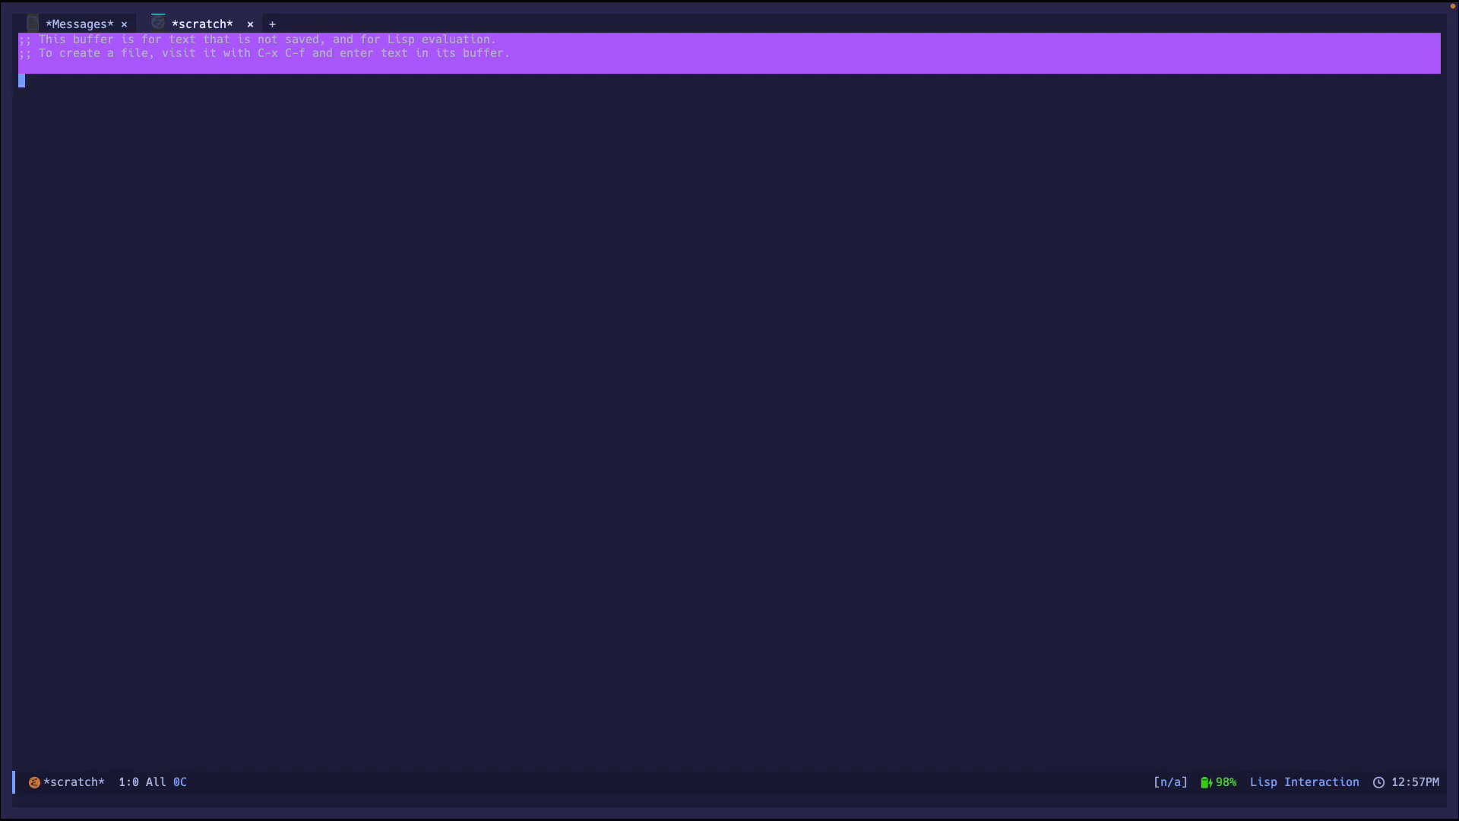
{"action": "mouse_move", "coordinate": [607, 296]}
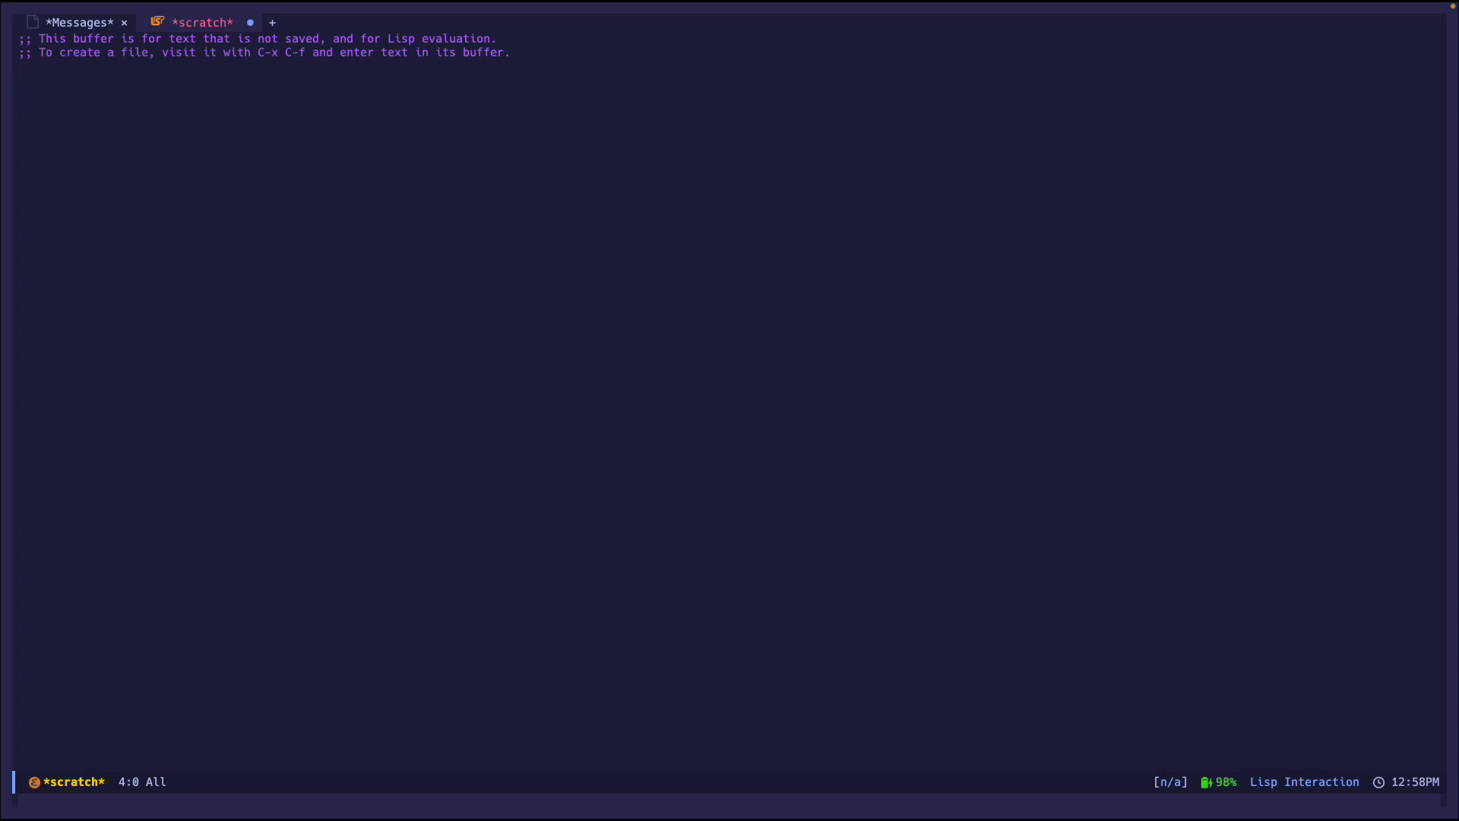
- Search M-x for strokes glob and strokes compl, then narrow toward strokes list
{"action": "key", "text": "M-x"}
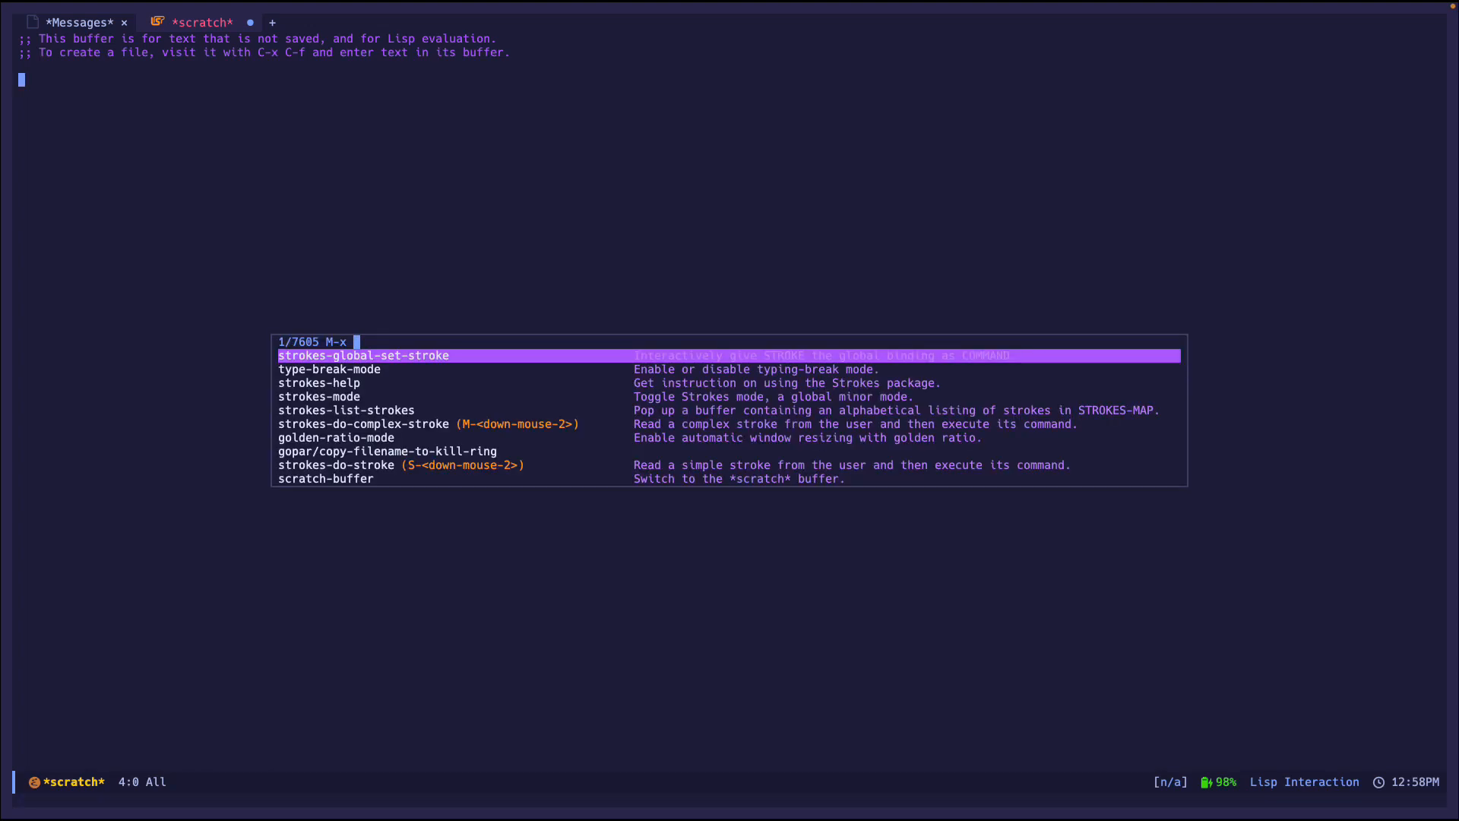
{"action": "type", "text": "strokes globa"}
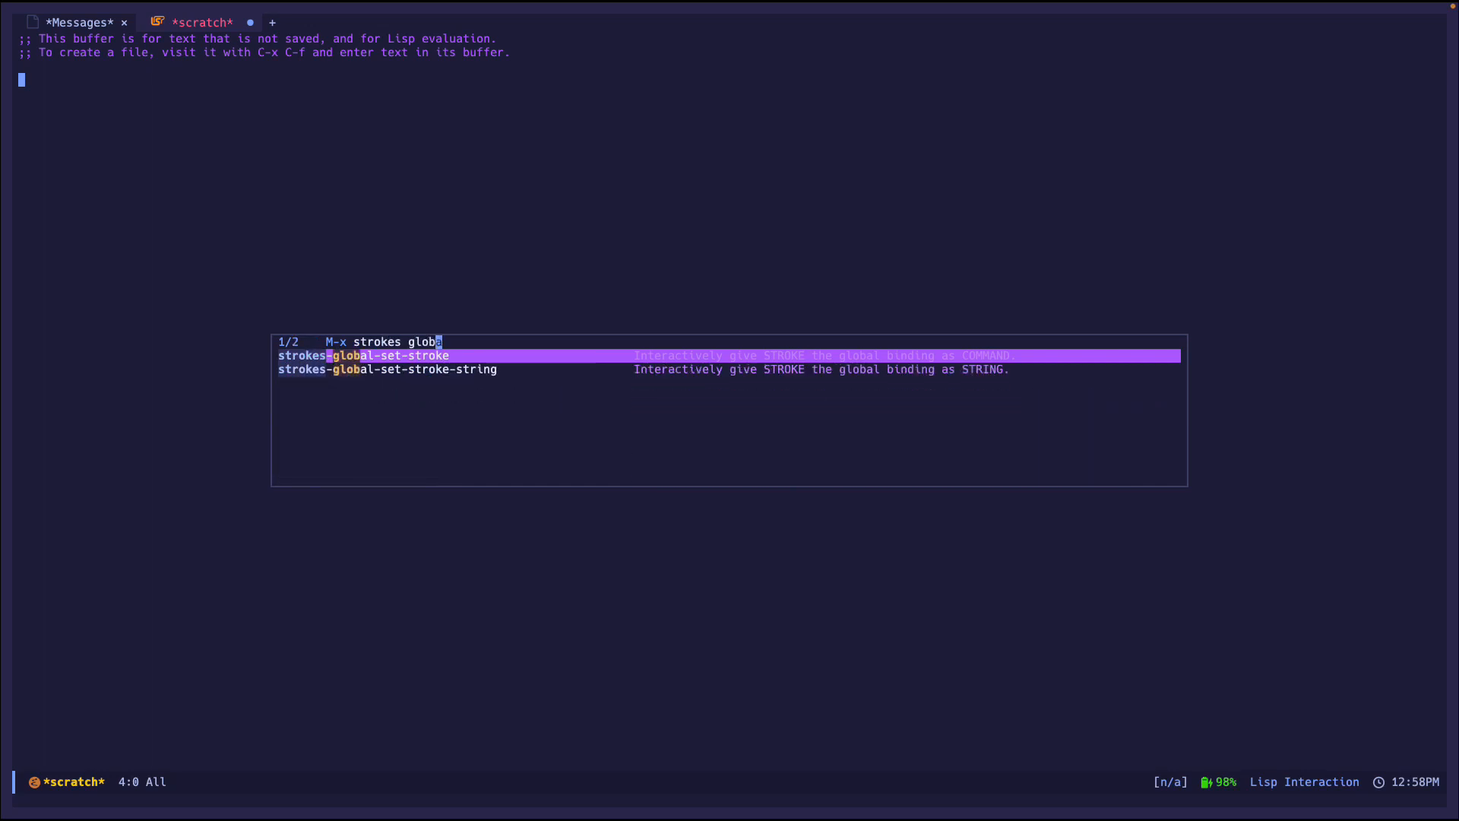
{"action": "key", "text": "BackSpace"}
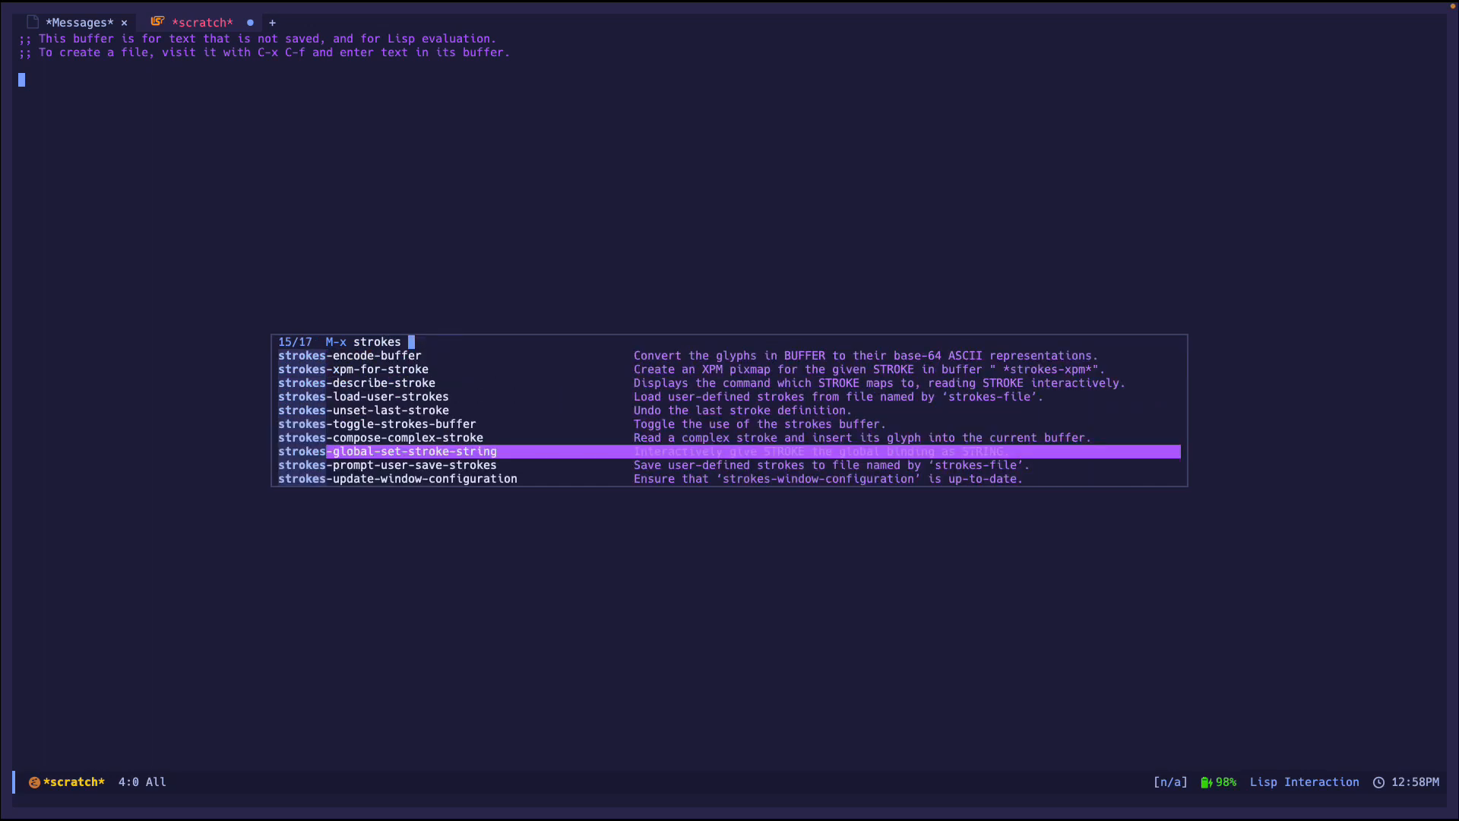
{"action": "type", "text": "compl"}
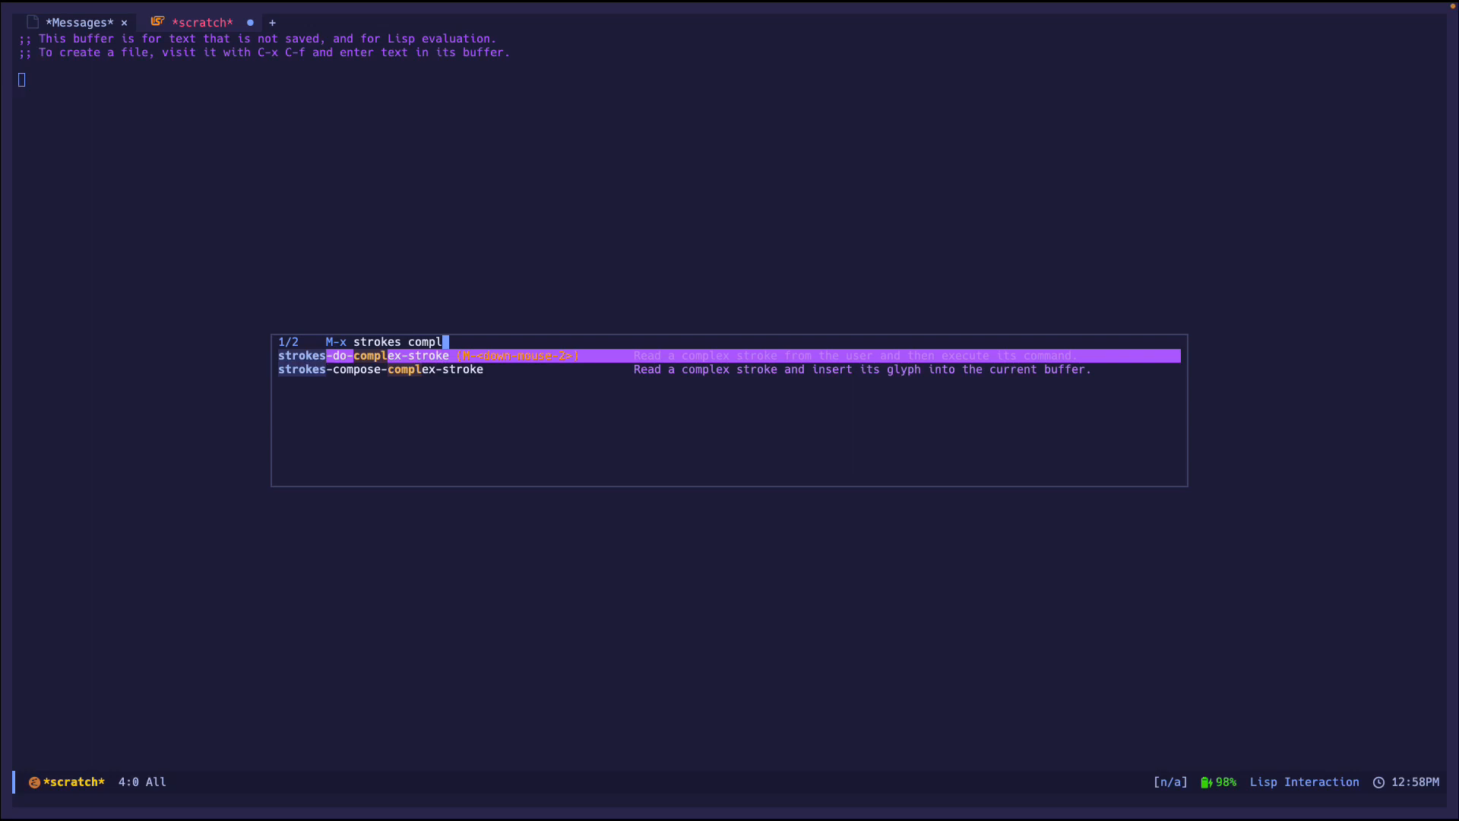
{"action": "key", "text": "C-g"}
{"action": "type", "text": "ist"}
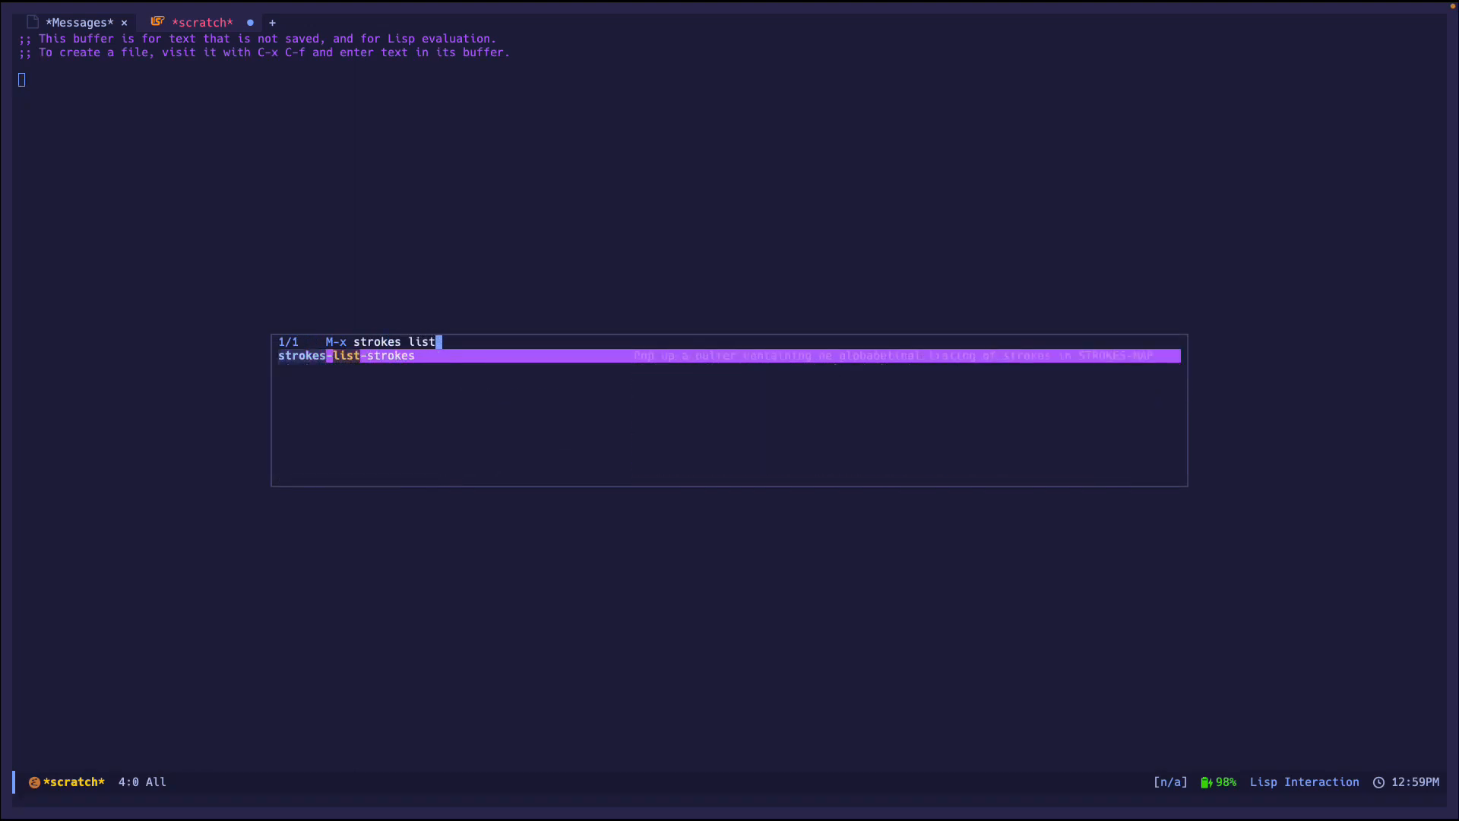
- Run strokes-list-strokes to show the C-stroke mapped to copy-region-as-kill
{"action": "key", "text": "Return"}
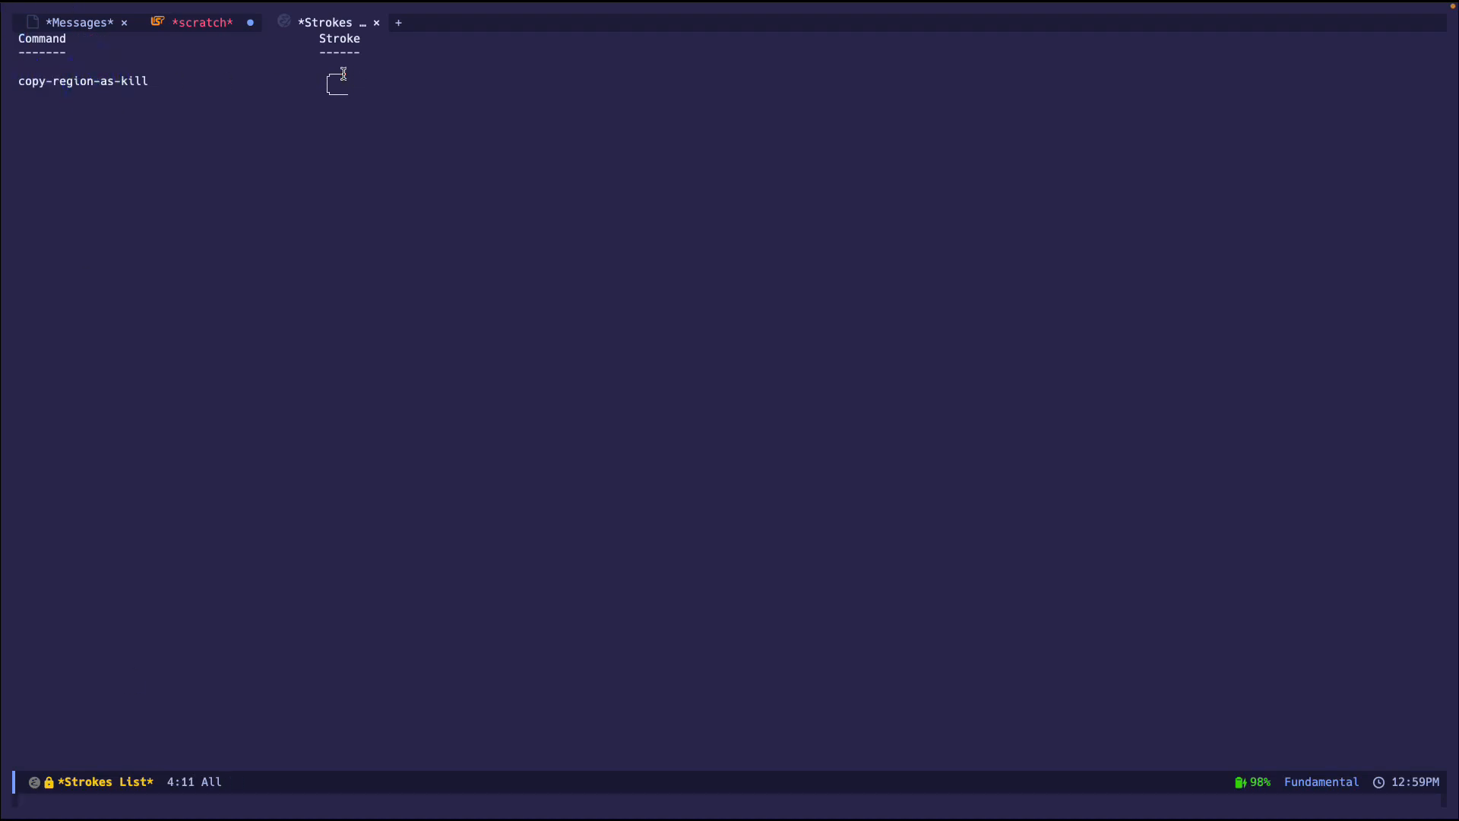
{"action": "mouse_move", "coordinate": [376, 106]}
{"action": "type", "text": "str"}
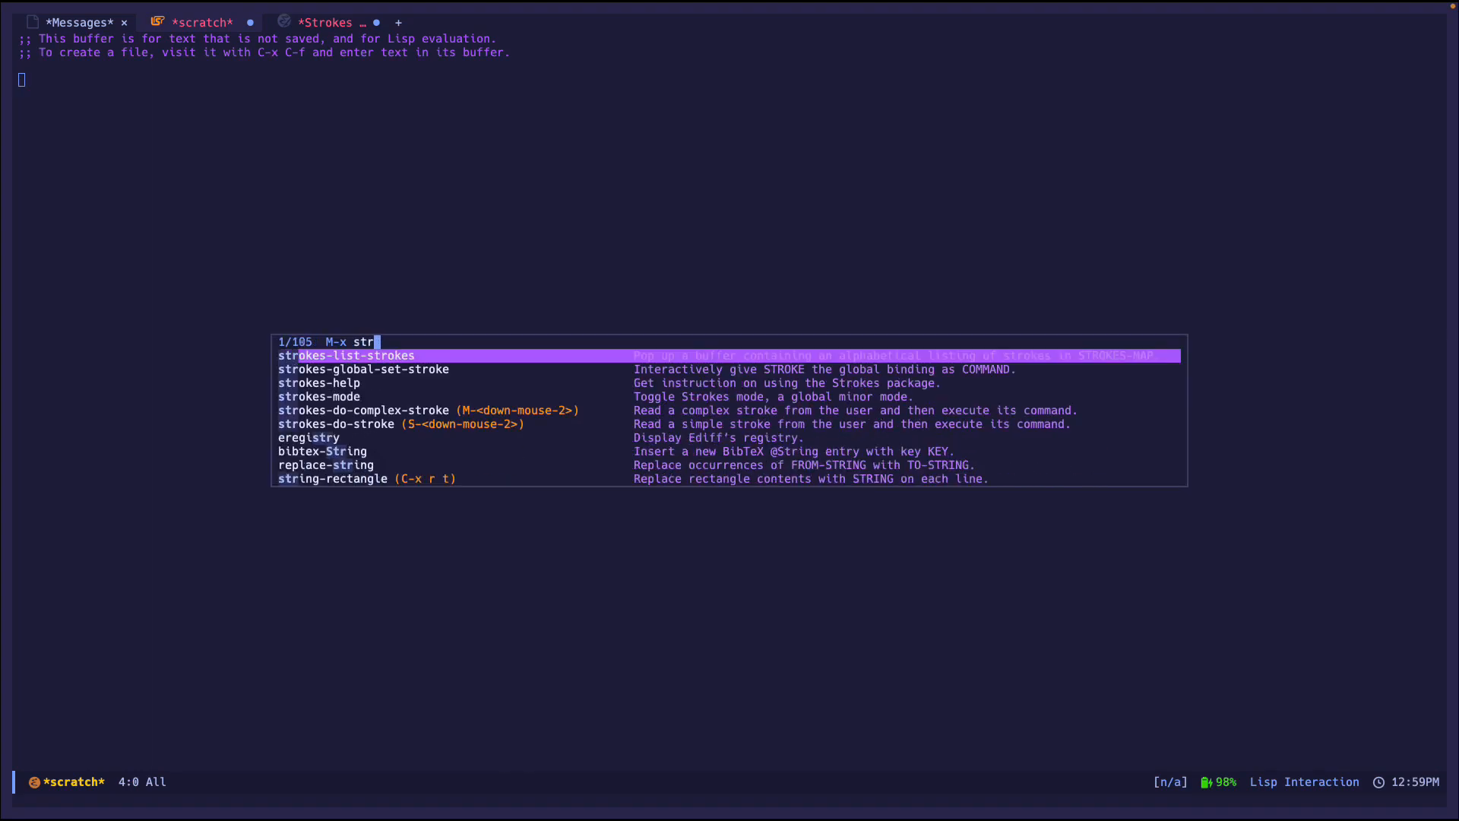
- Search strokes commands again, highlight strokes-global-set-stroke, then cancel the prompt
{"action": "type", "text": "okes"}
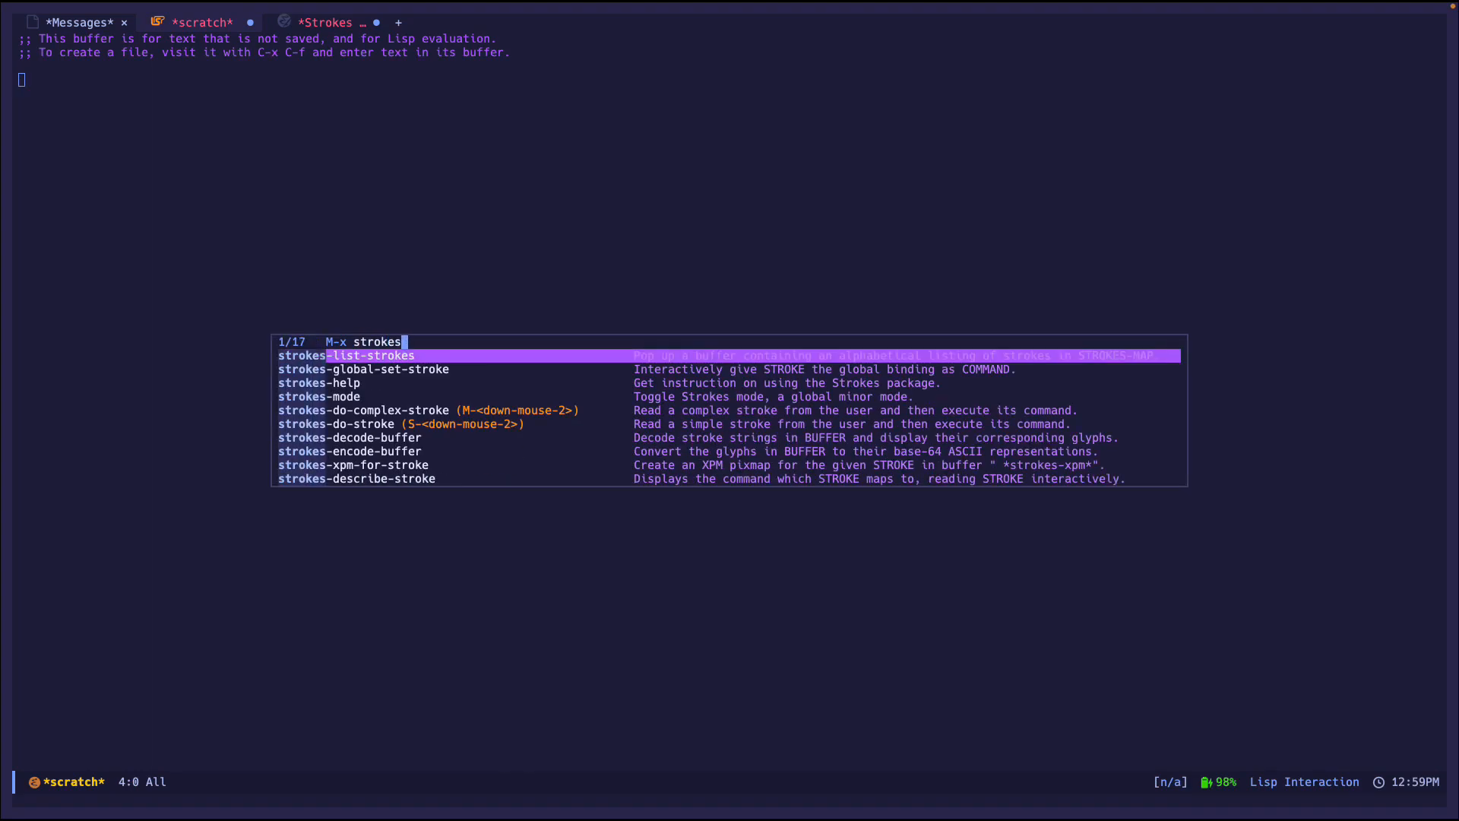
{"action": "key", "text": "down"}
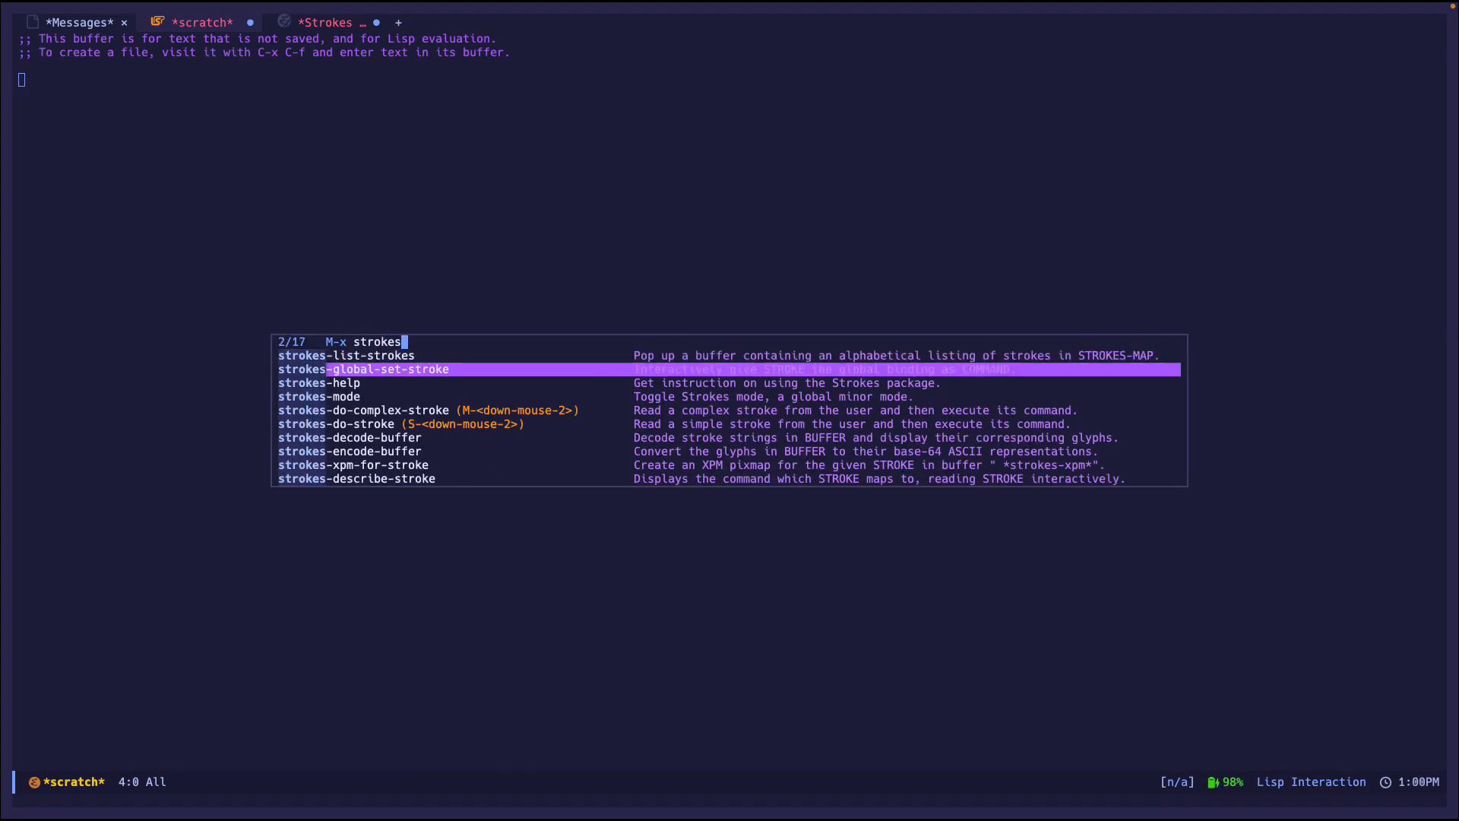
{"action": "key", "text": "C-g"}
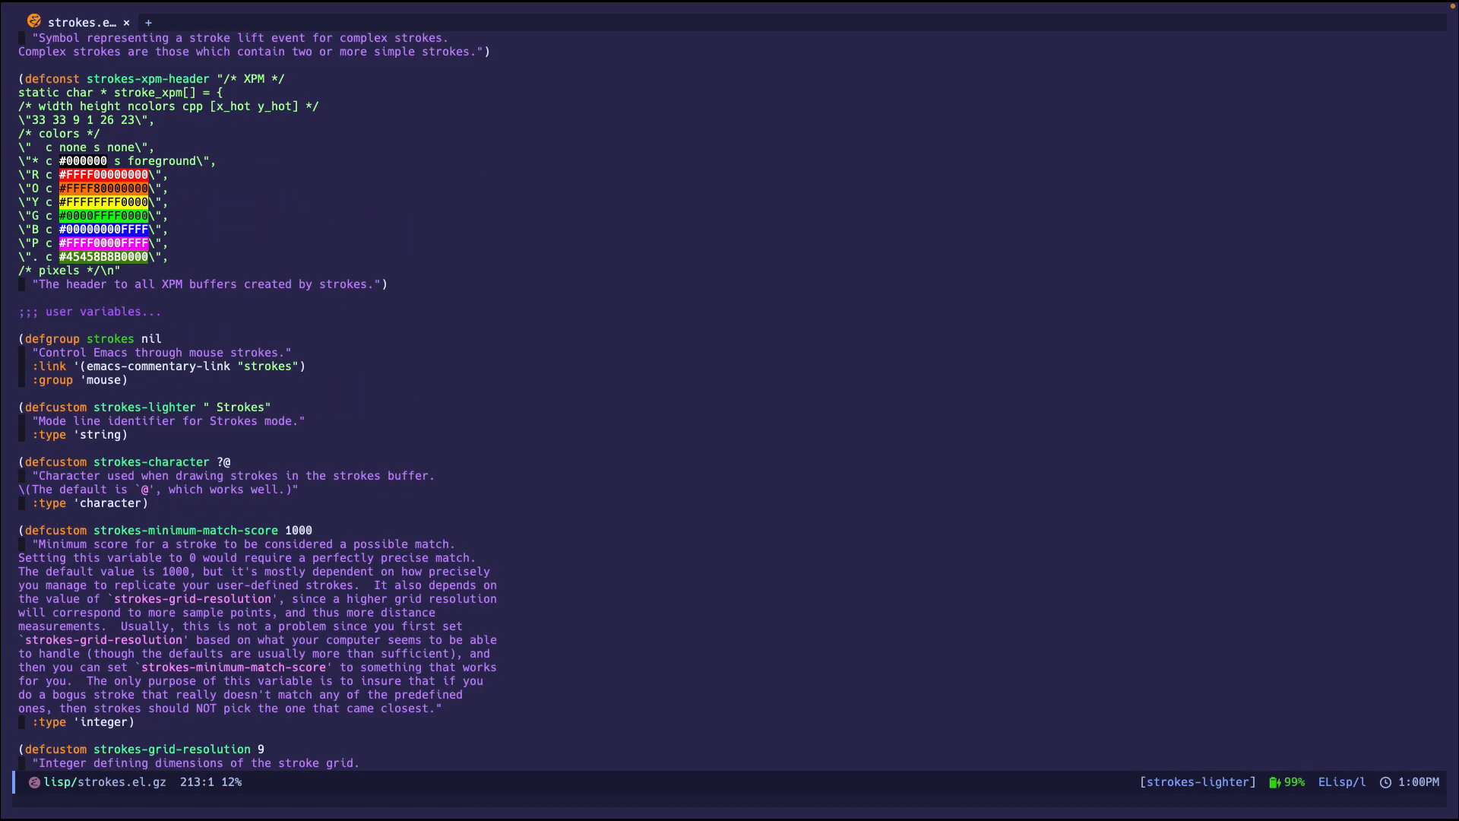
- Scroll strokes.el through the strokes-minimum-match-score and strokes-grid-resolution defcustoms
{"action": "scroll", "scroll_direction": "down", "scroll_amount": 3}
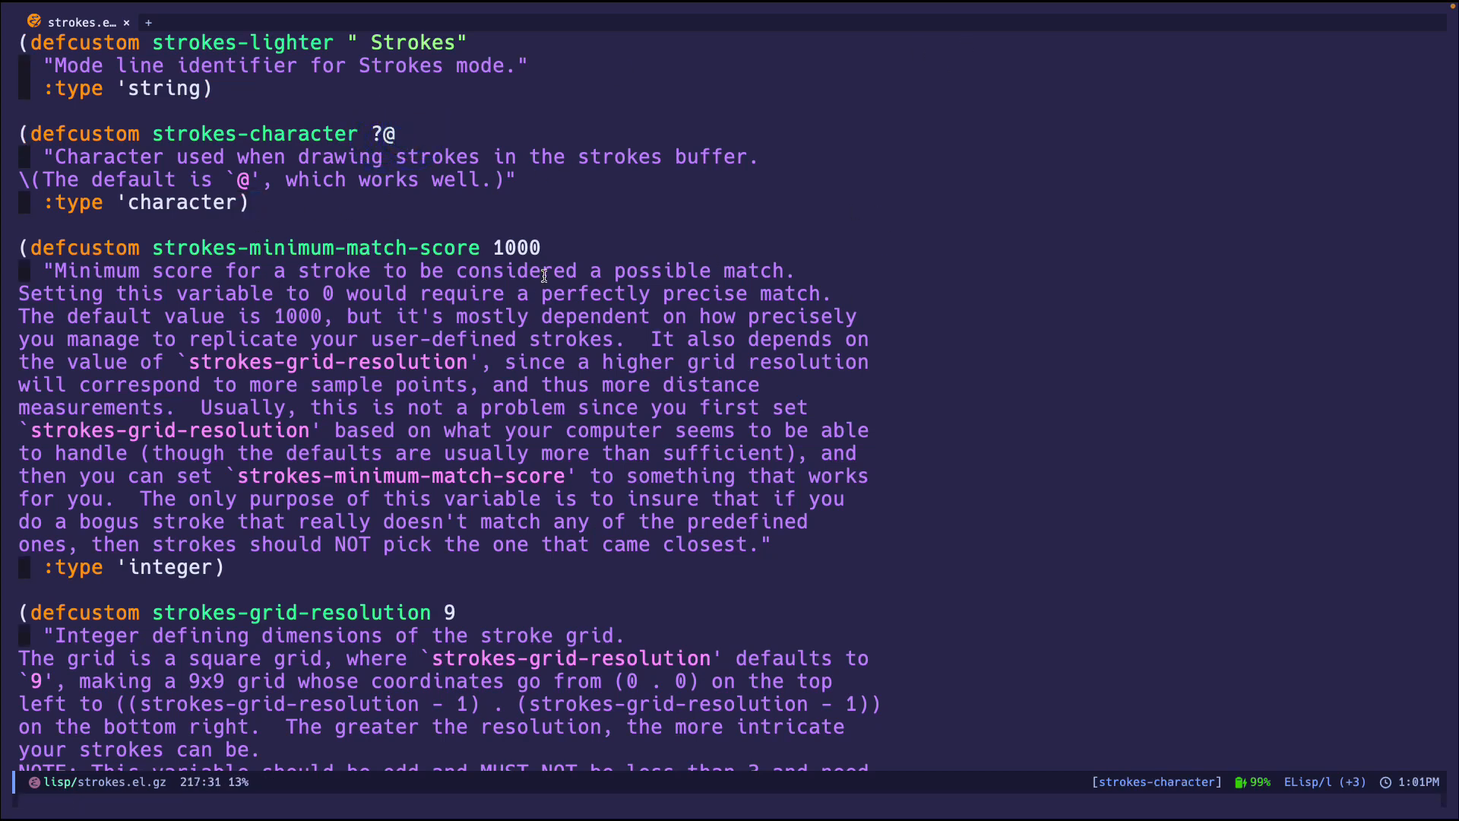
{"action": "mouse_move", "coordinate": [851, 366]}
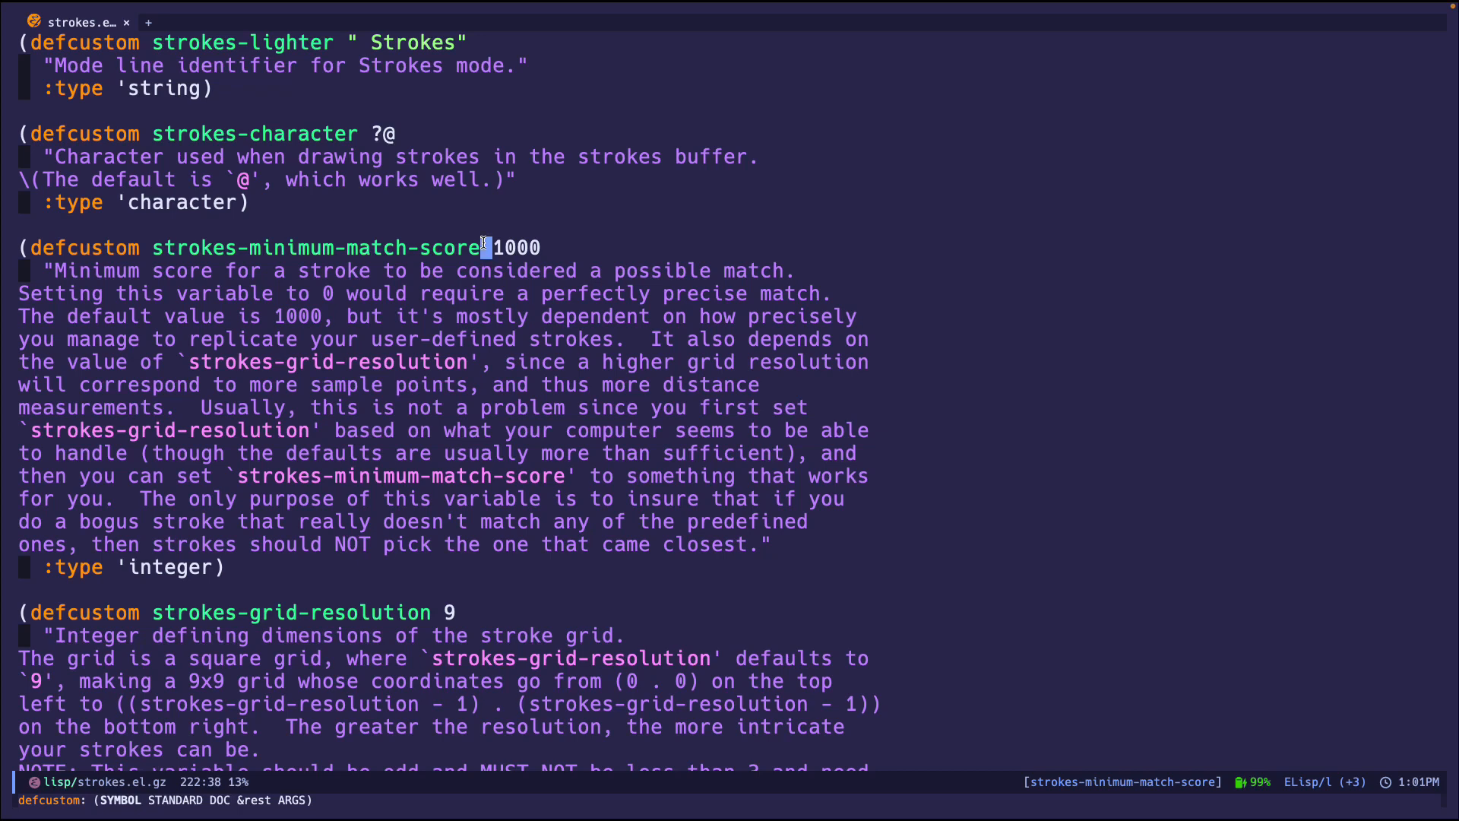
{"action": "scroll", "scroll_direction": "down", "scroll_amount": 3}
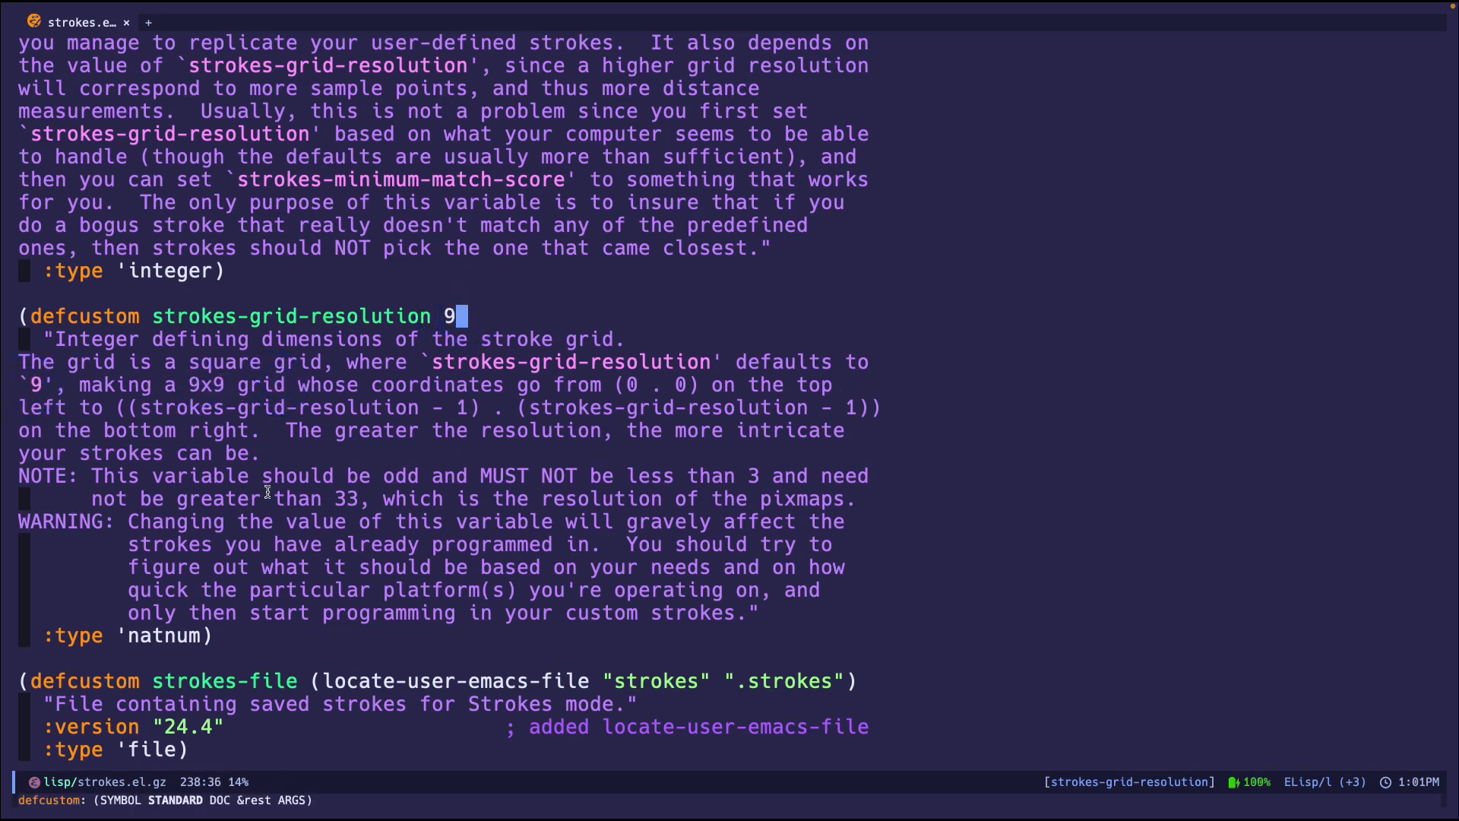
{"action": "mouse_move", "coordinate": [271, 482]}
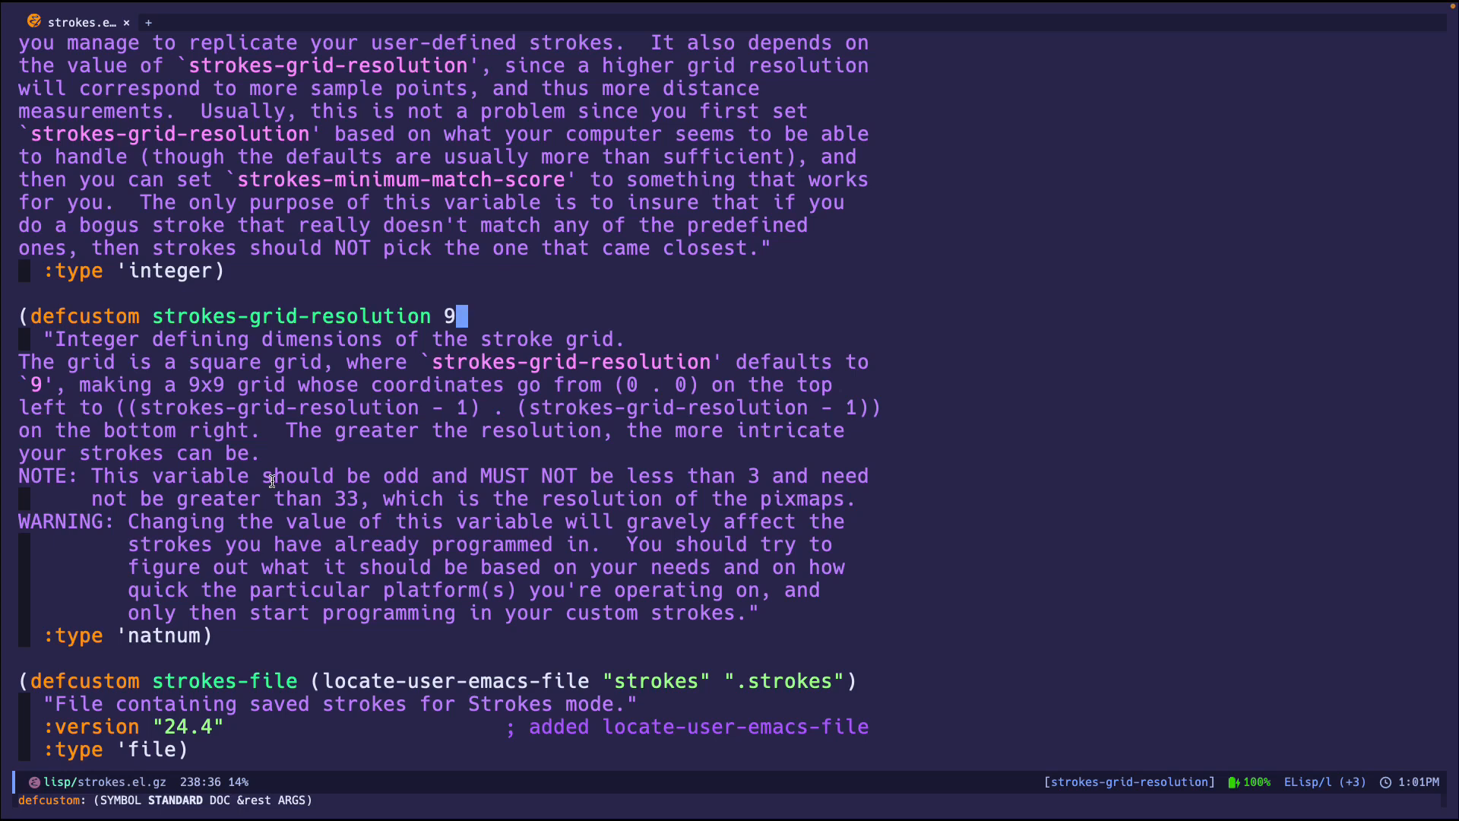
{"action": "scroll", "scroll_direction": "up", "scroll_amount": 3}
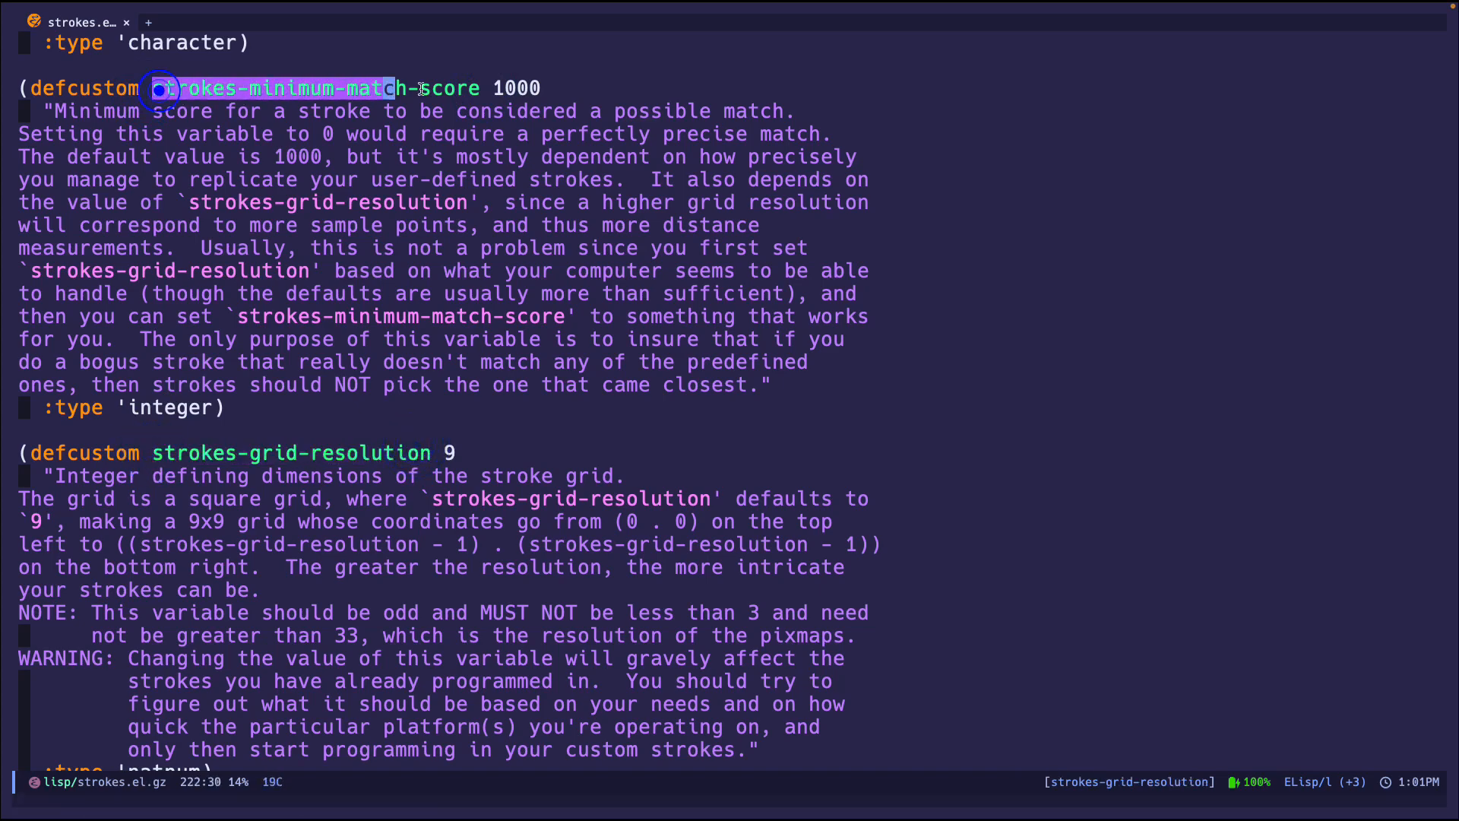
- Scroll to strokes-file and mark the strokes-use-strokes-buffer symbol, then deselect it
{"action": "scroll", "scroll_direction": "down", "scroll_amount": 3}
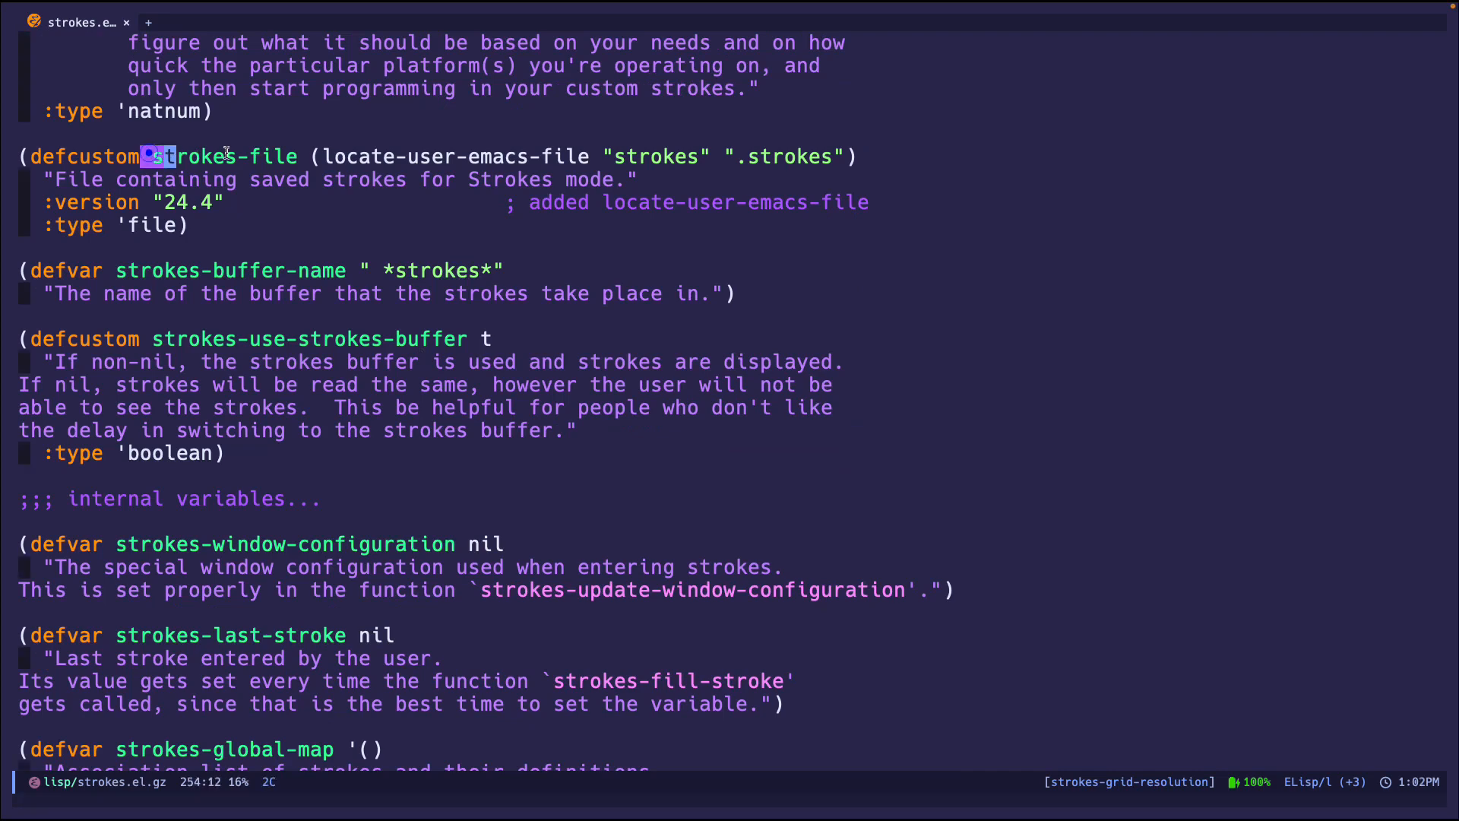
{"action": "mouse_move", "coordinate": [291, 155]}
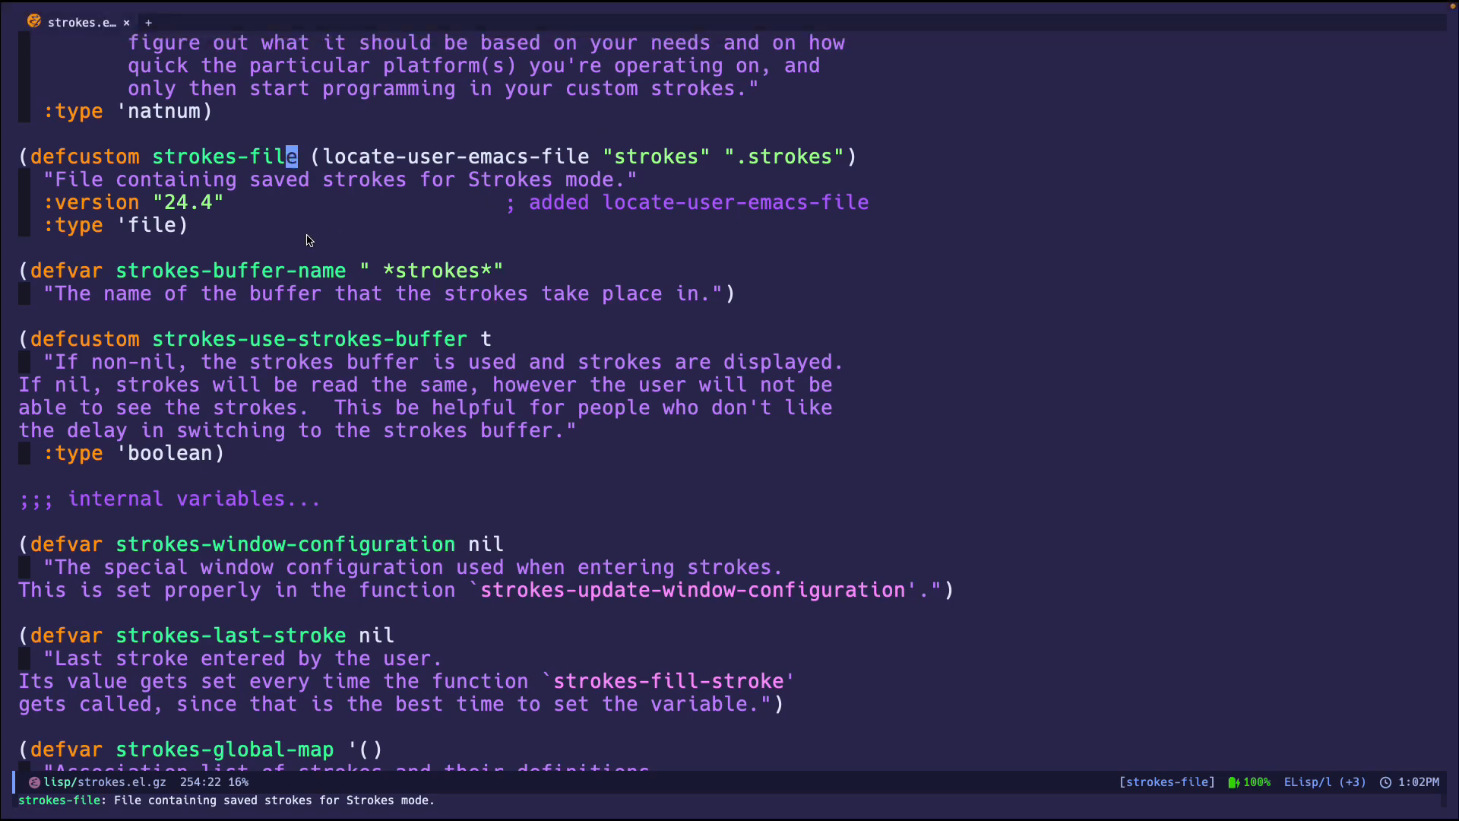
{"action": "mouse_move", "coordinate": [207, 276]}
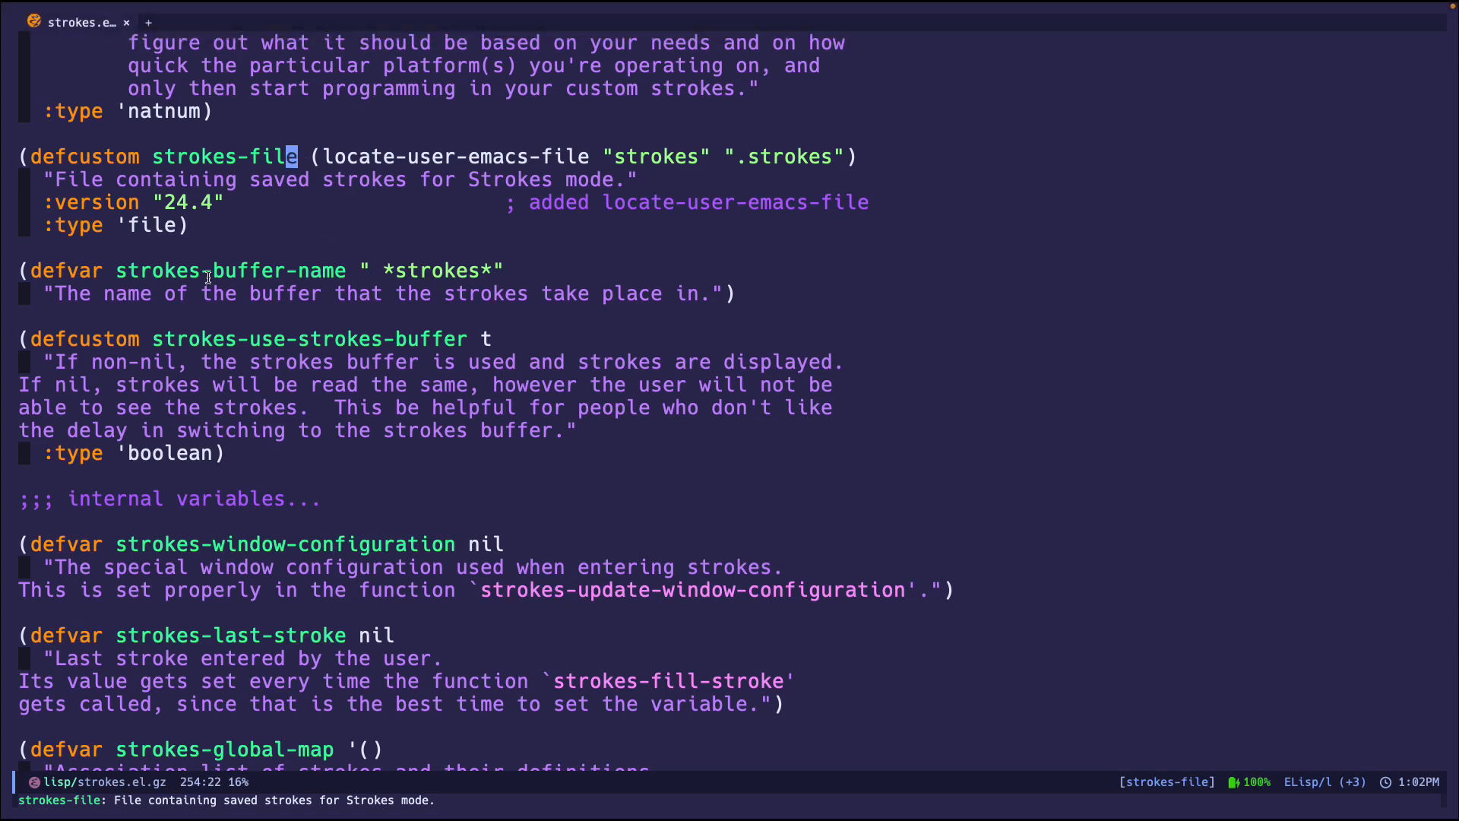
{"action": "double_click", "coordinate": [270, 339]}
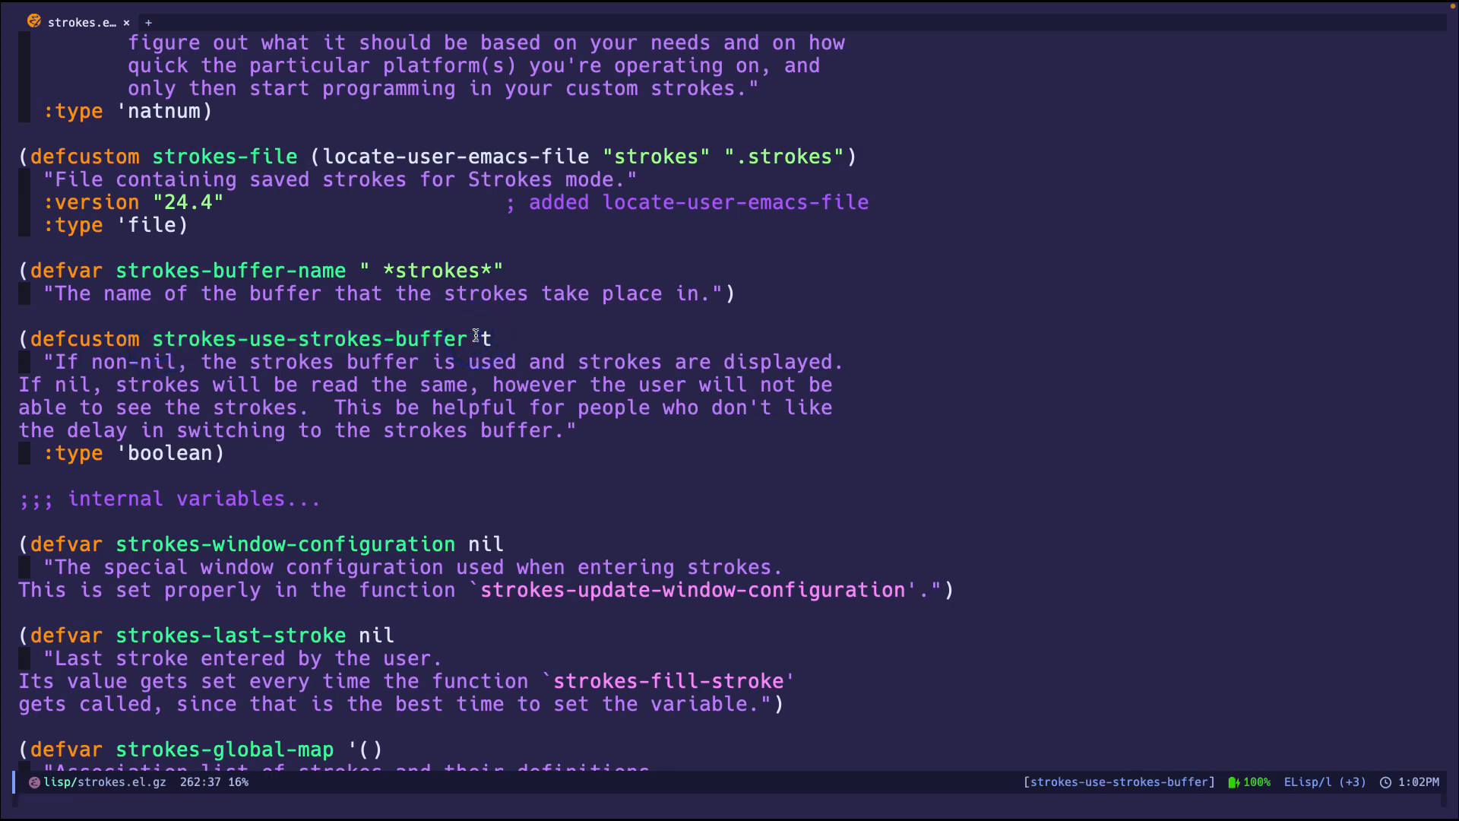
{"action": "double_click", "coordinate": [310, 337]}
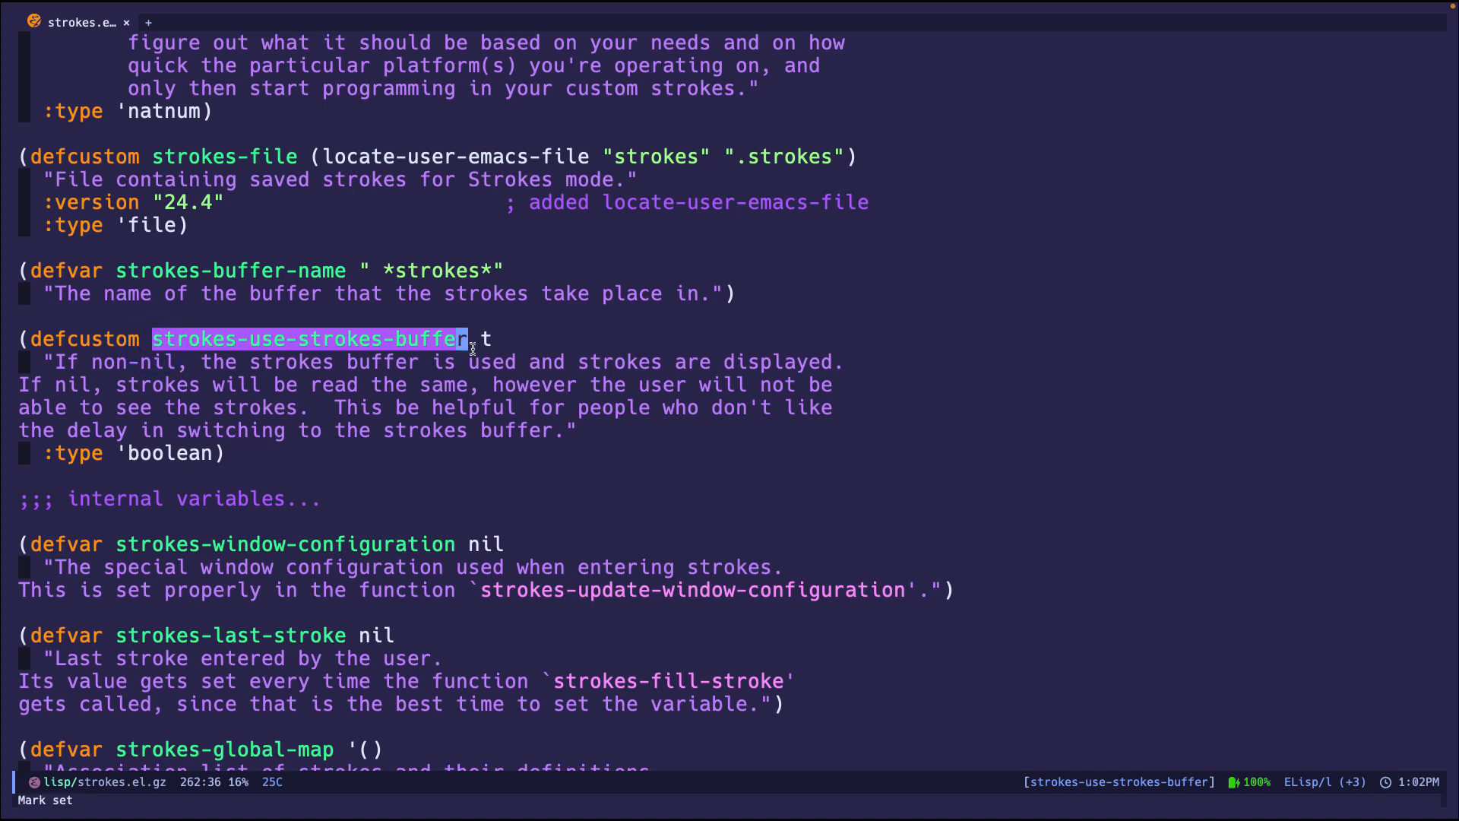
{"action": "mouse_move", "coordinate": [680, 324]}
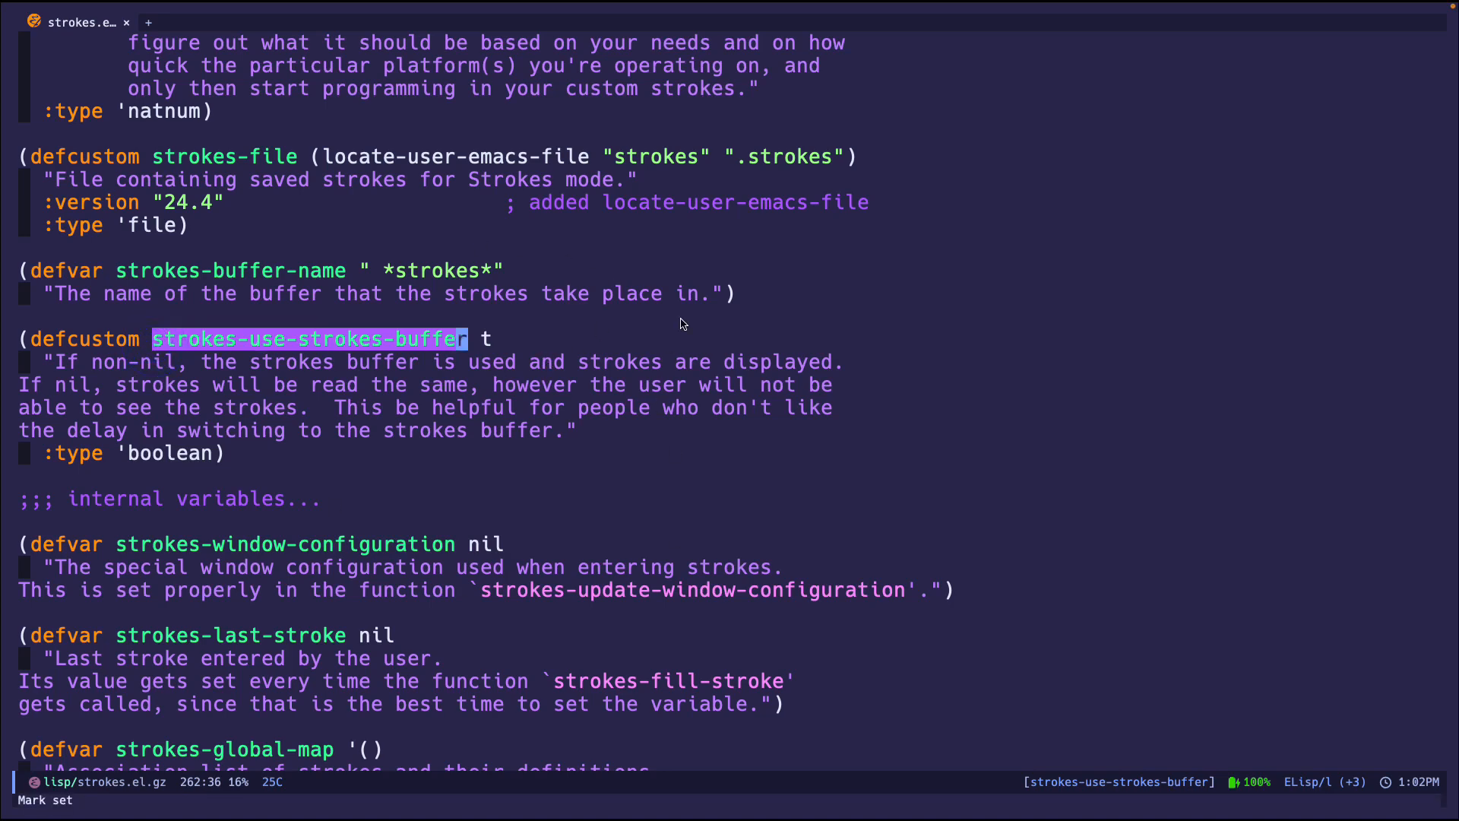
{"action": "mouse_move", "coordinate": [789, 658]}
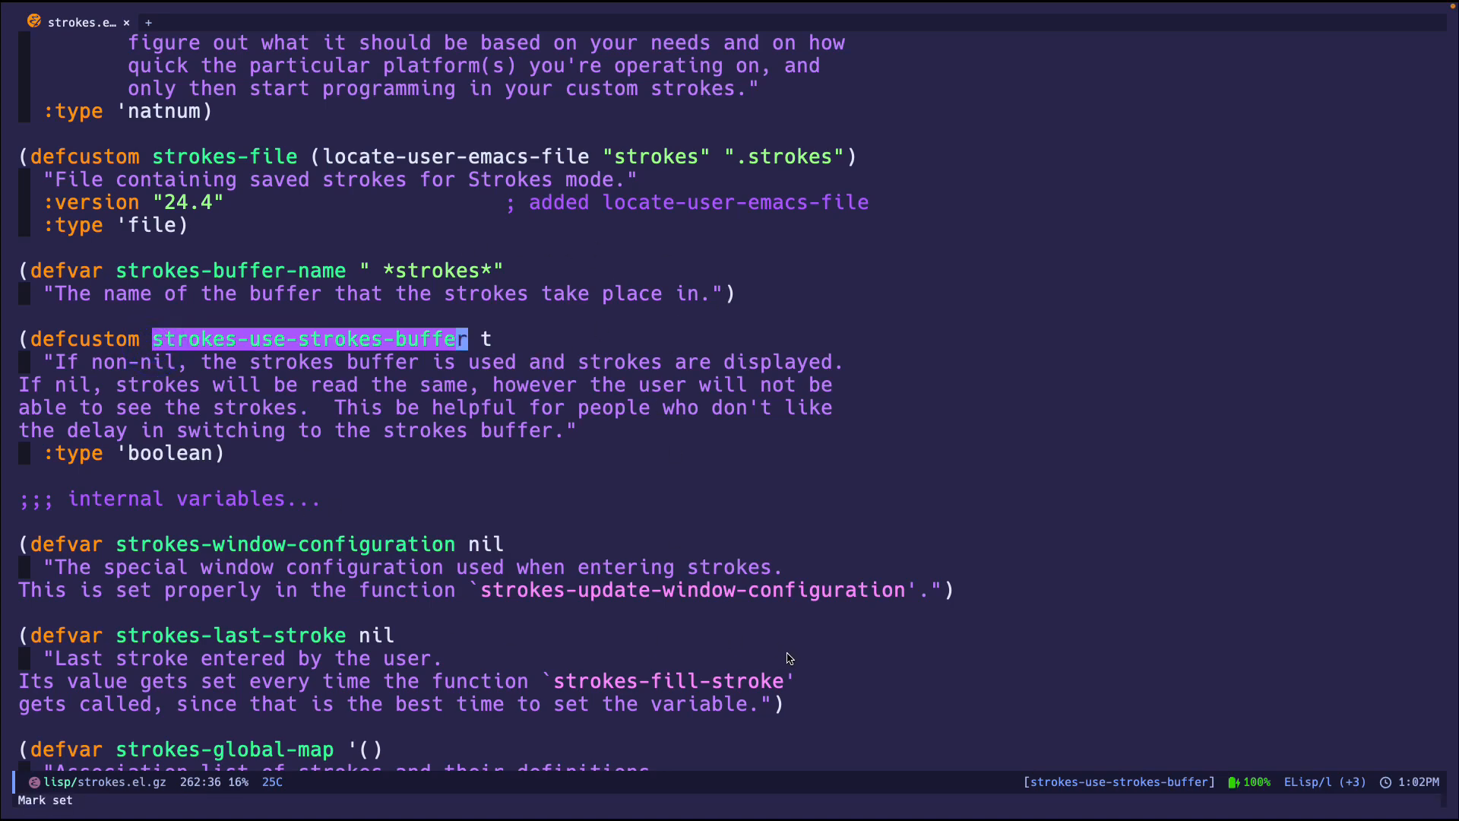
{"action": "left_click", "coordinate": [486, 339]}
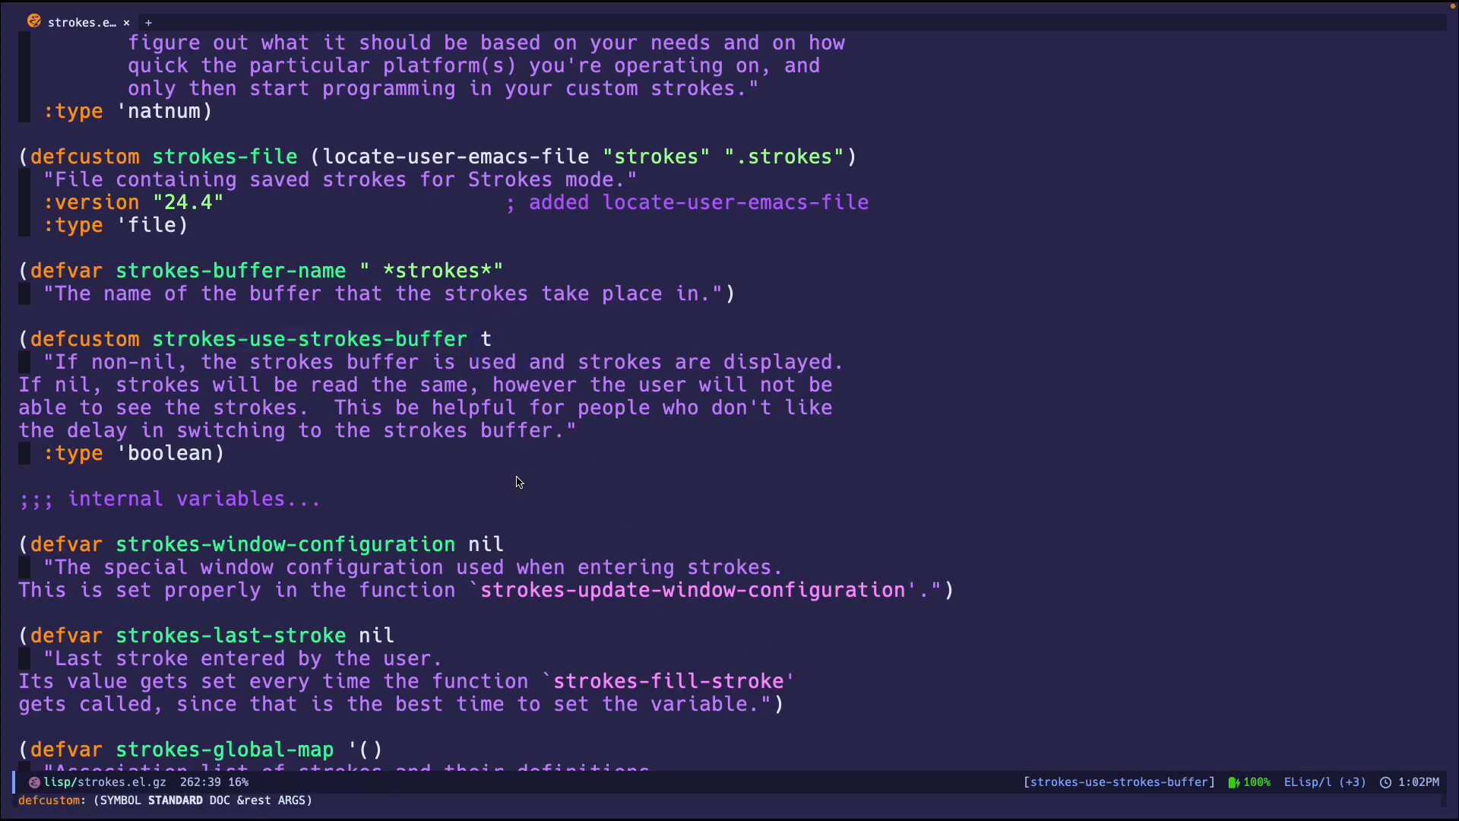
{"action": "mouse_move", "coordinate": [875, 642]}
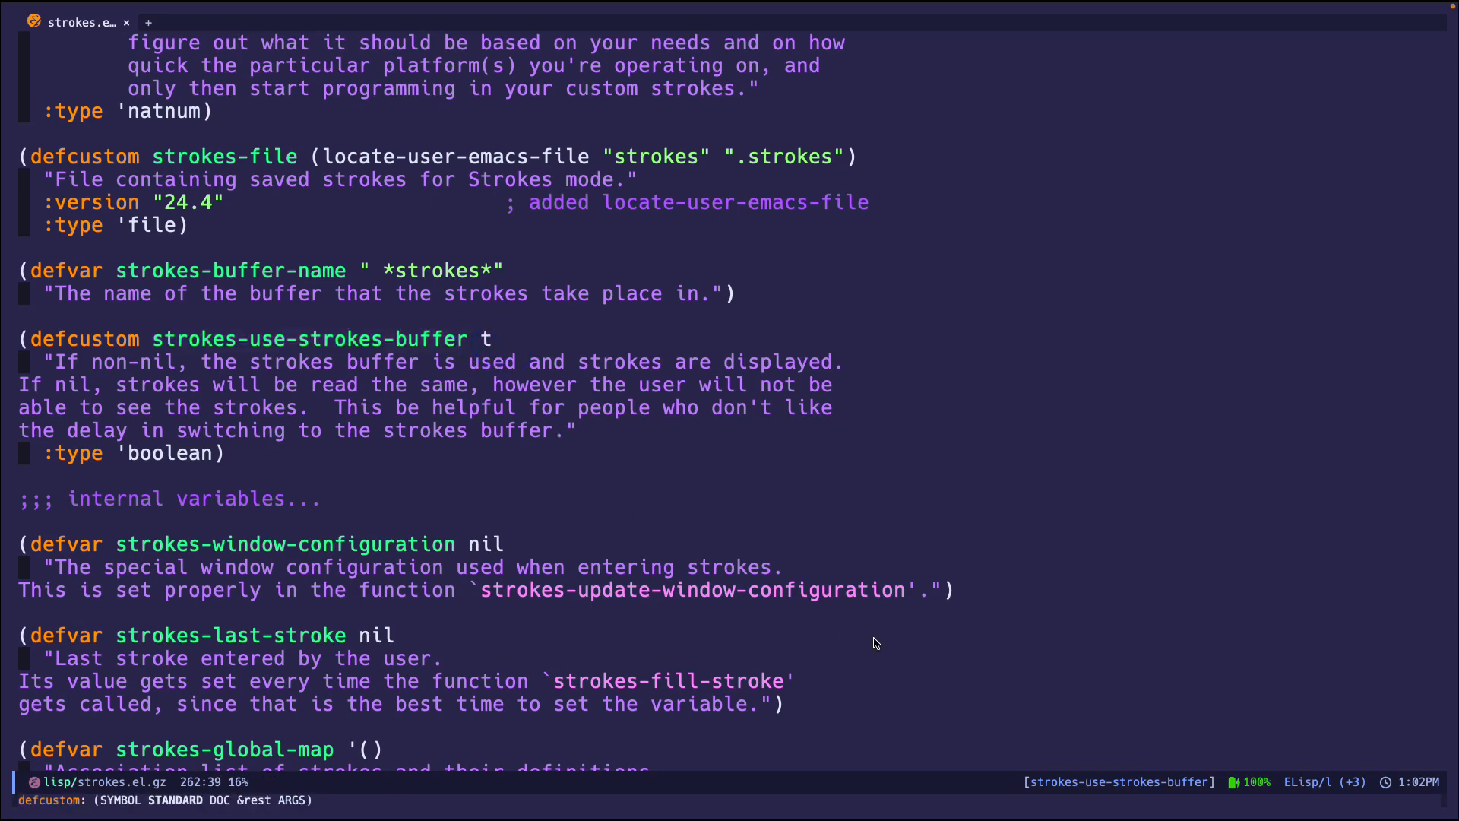
{"action": "mouse_move", "coordinate": [507, 363]}
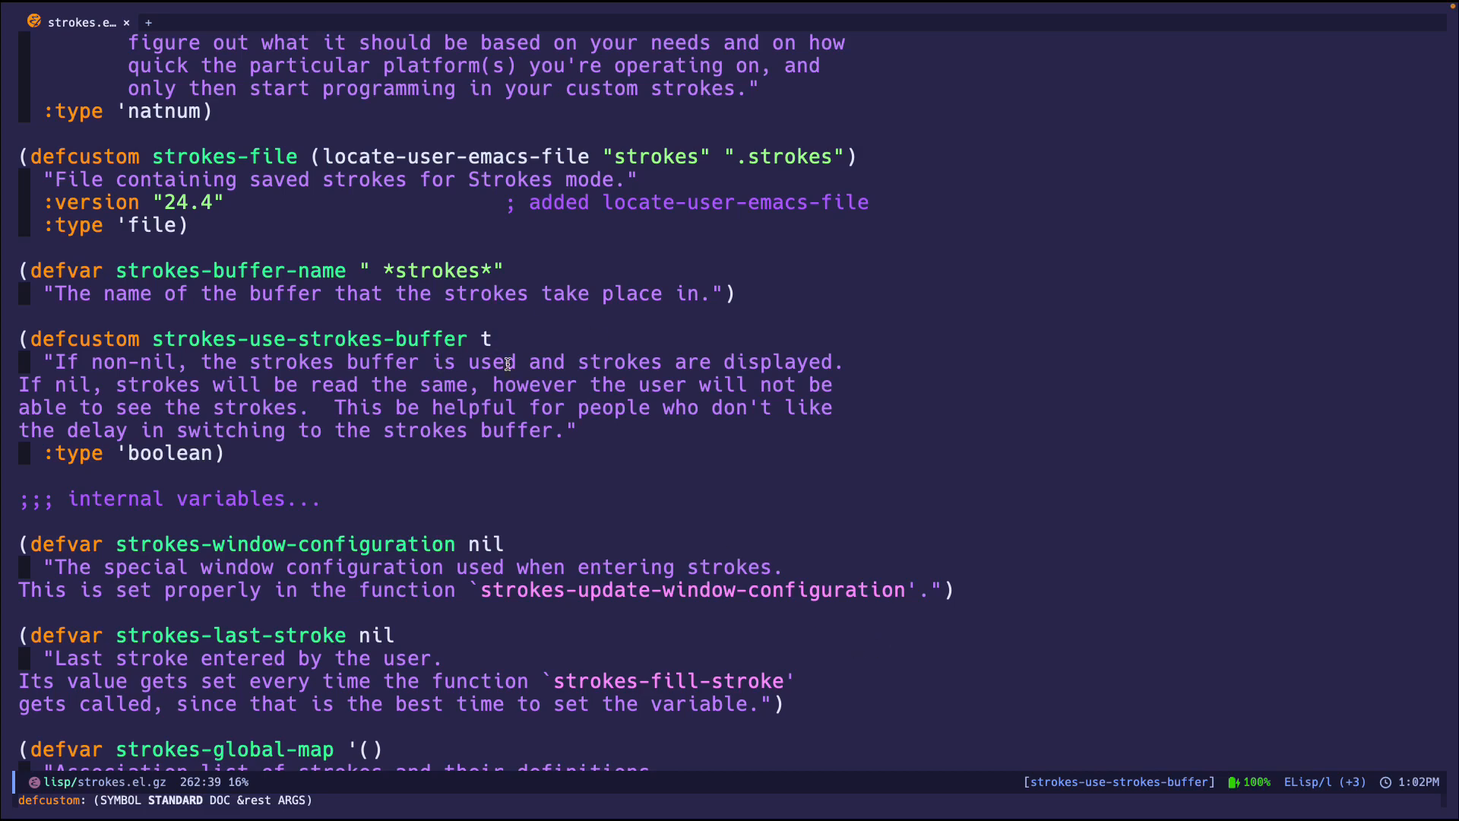
{"action": "mouse_move", "coordinate": [779, 716]}
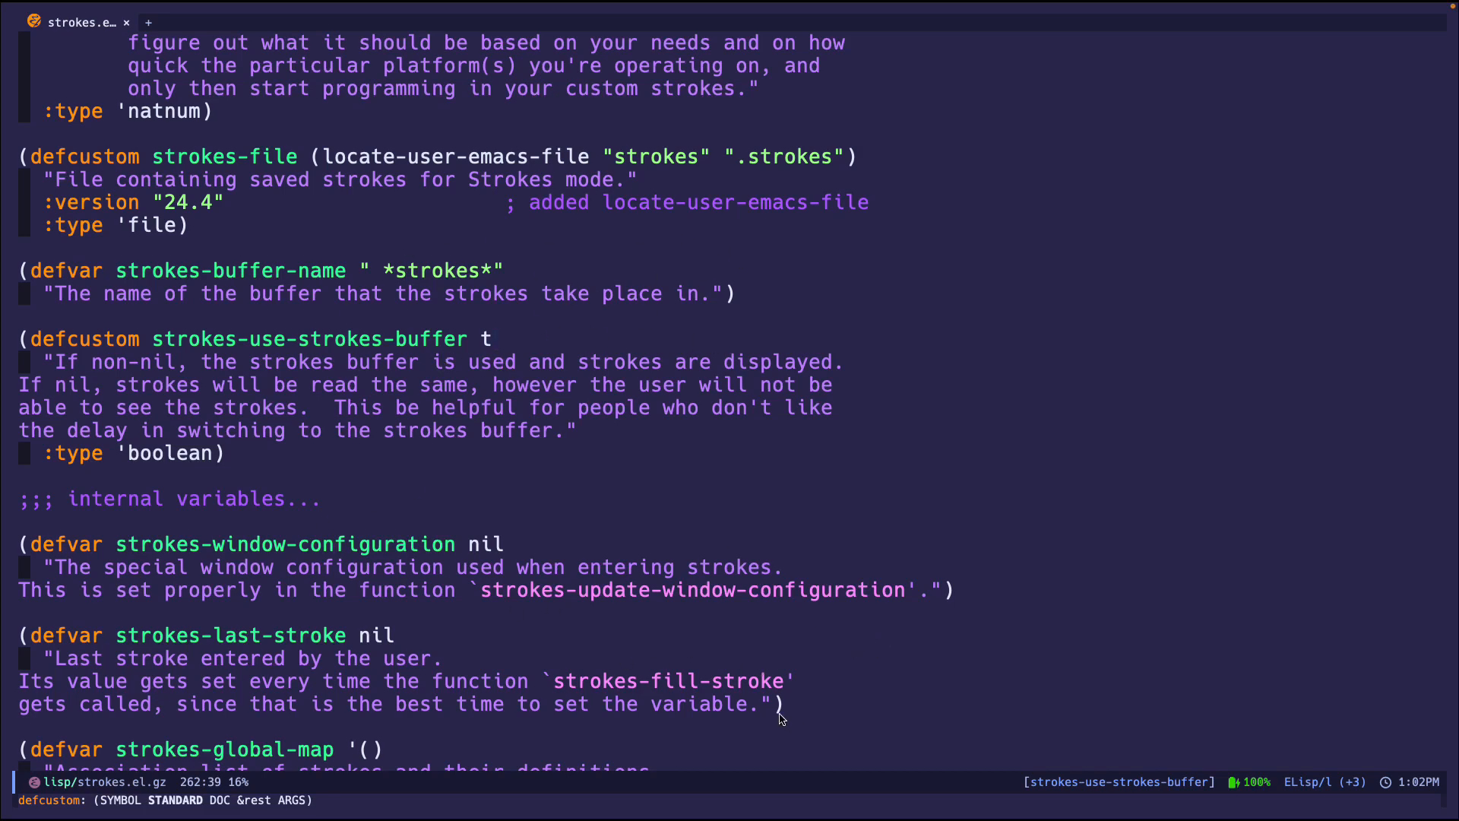
{"action": "mouse_move", "coordinate": [537, 471]}
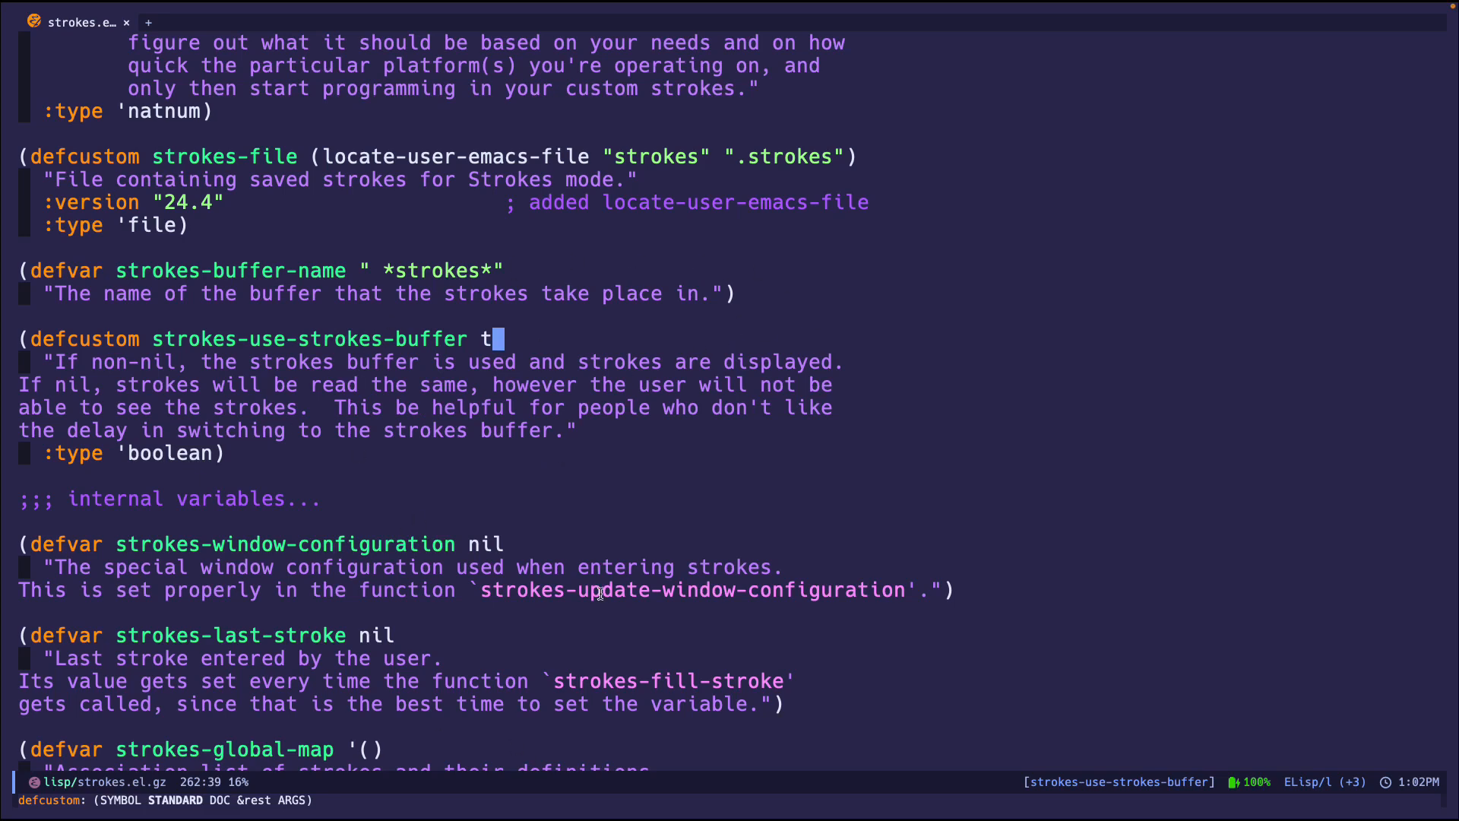
{"action": "mouse_move", "coordinate": [751, 678]}
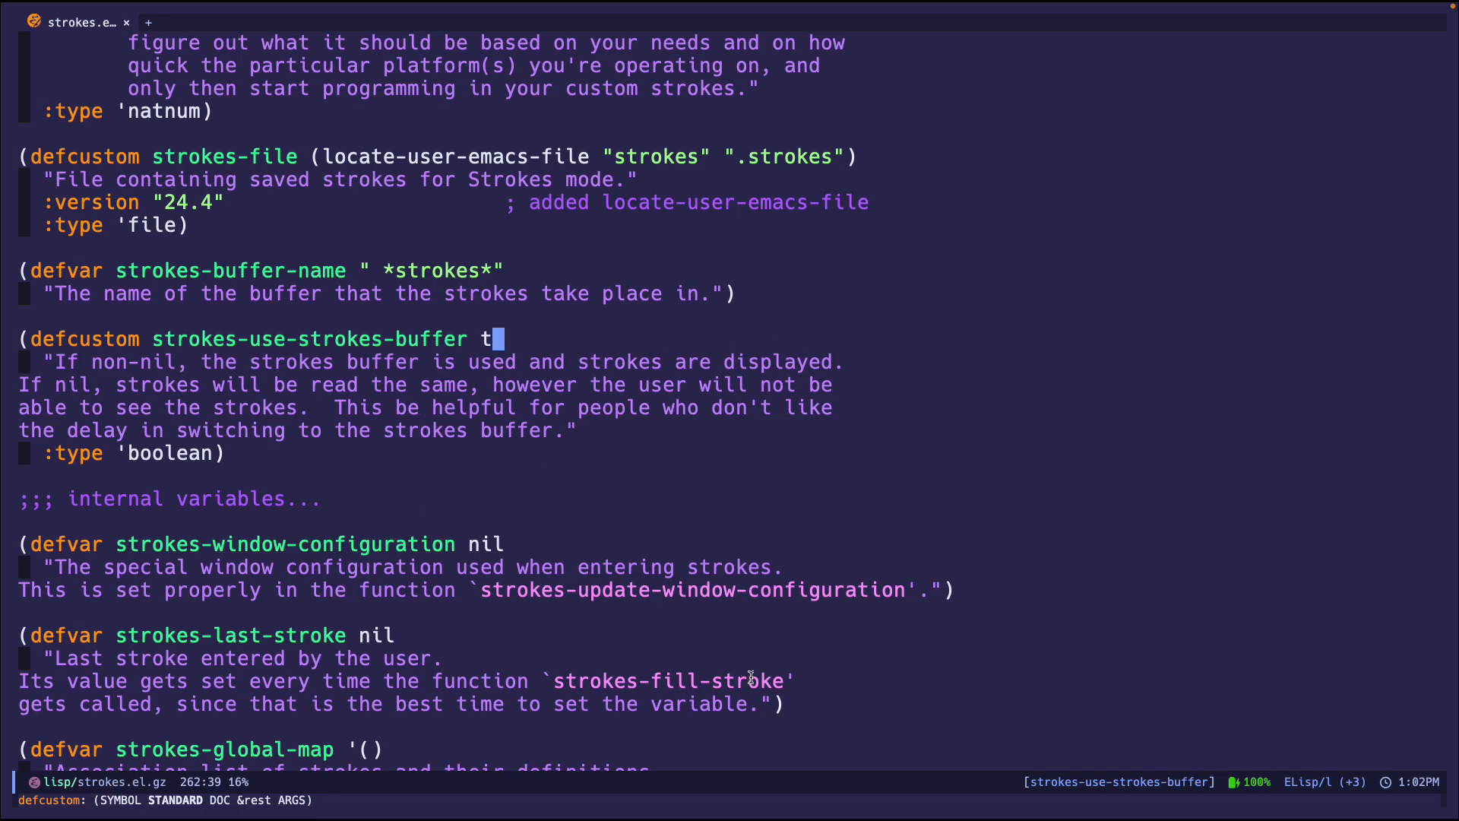
{"action": "mouse_move", "coordinate": [681, 629]}
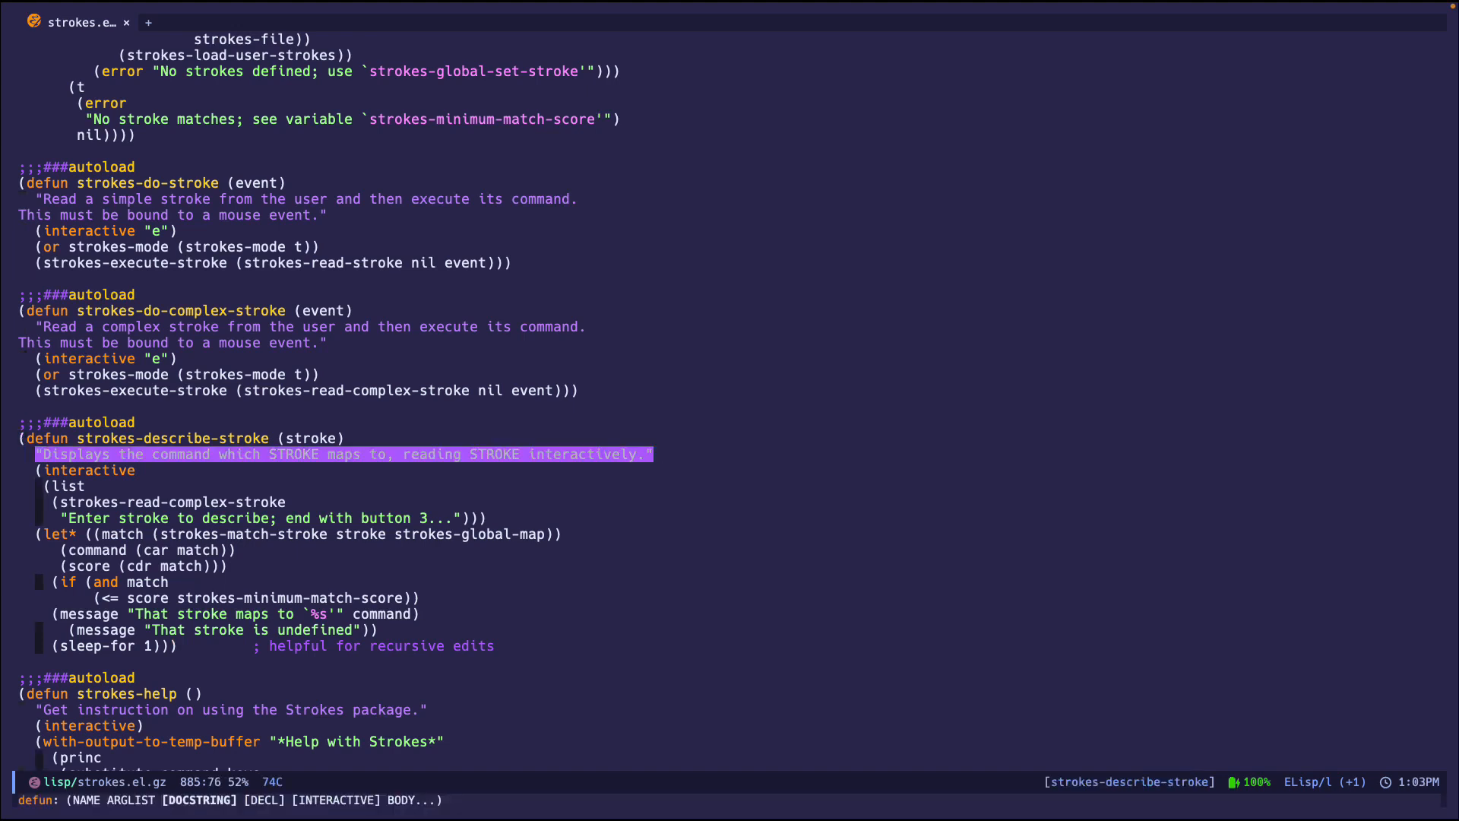
- Cancel the marked region and scroll to strokes-describe-stroke and the start of strokes-help
{"action": "key", "text": "ctrl+g"}
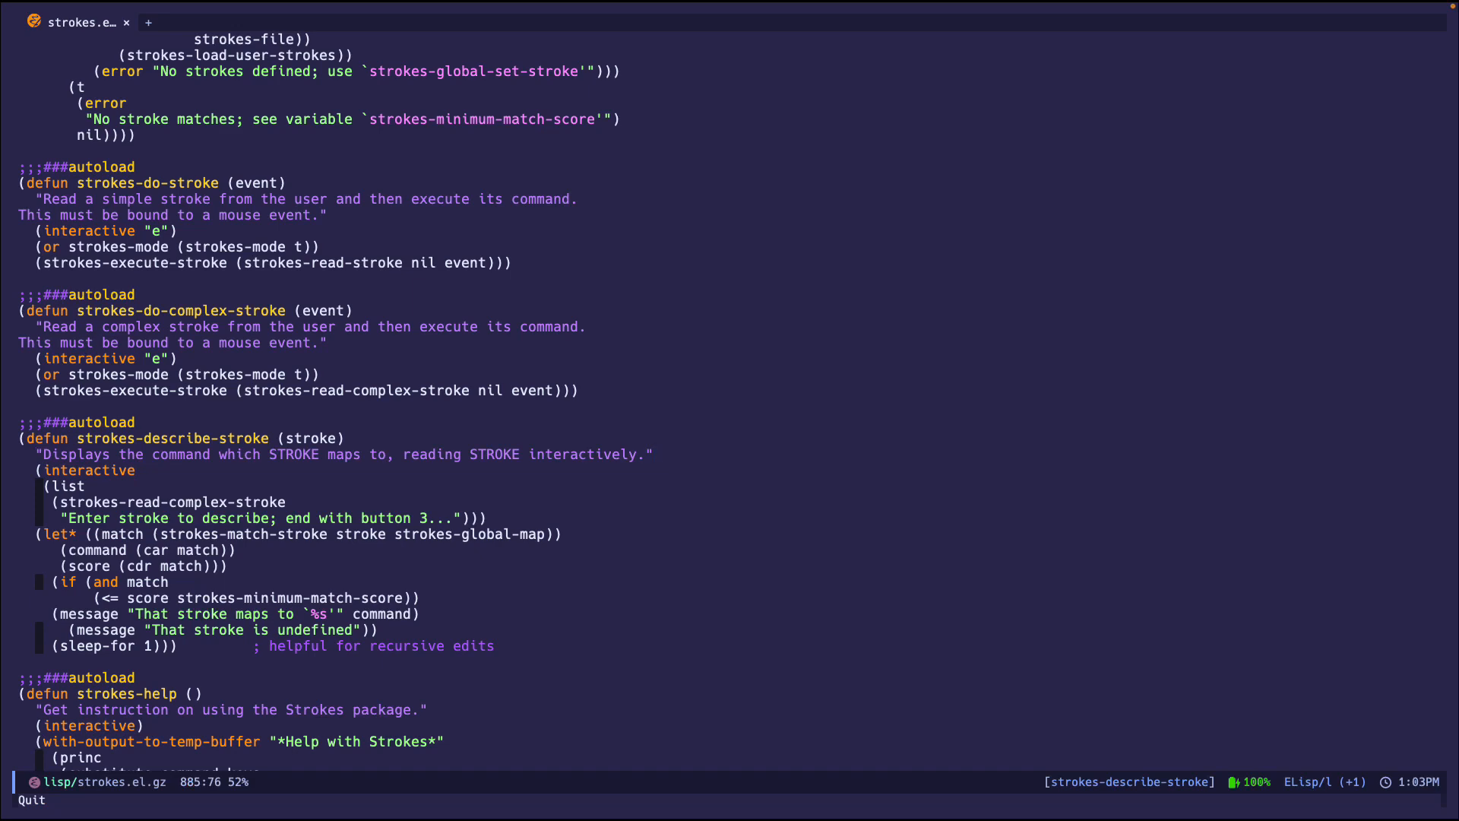
{"action": "scroll", "scroll_direction": "down", "scroll_amount": 3}
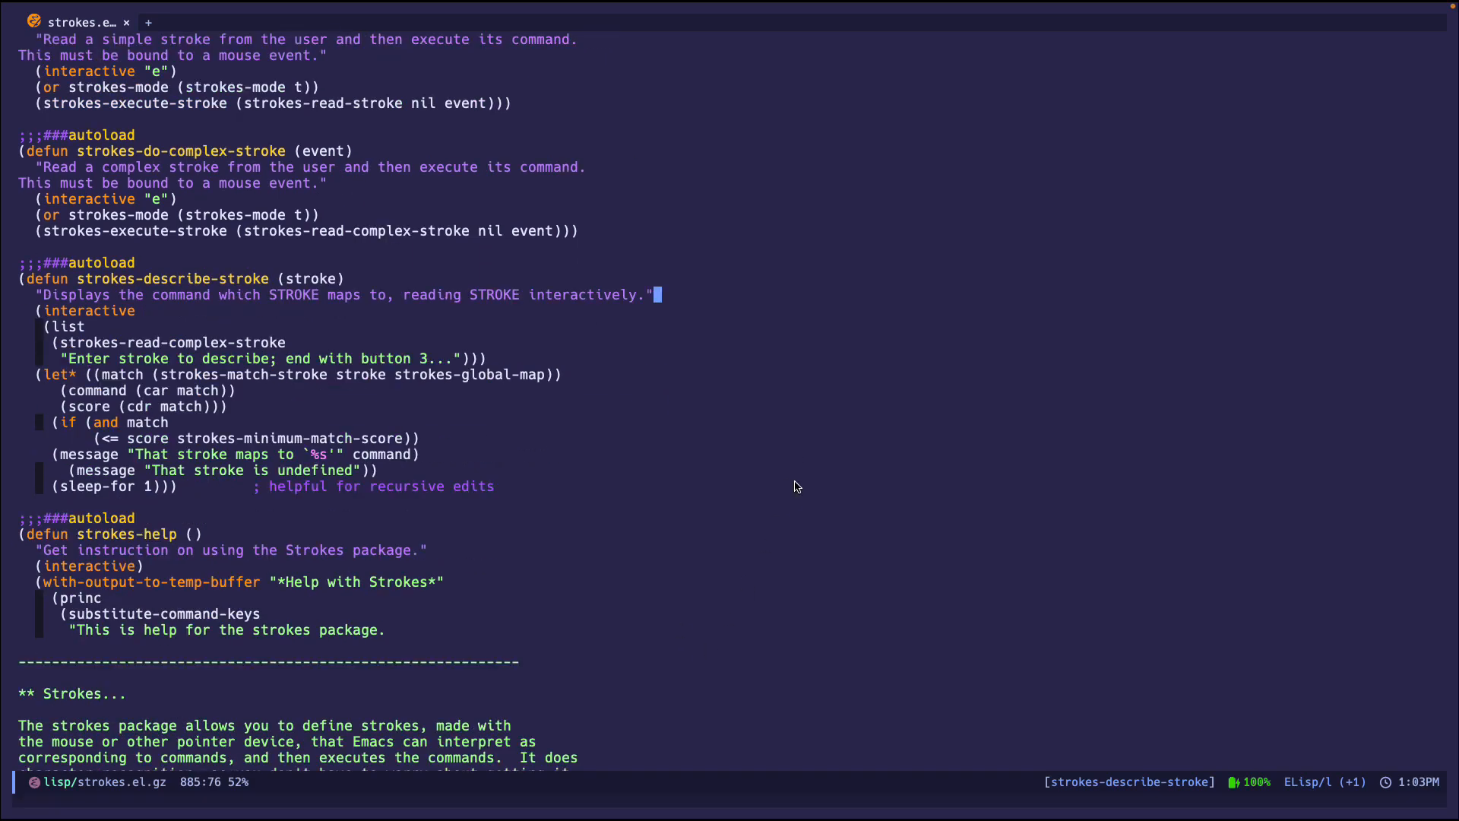
{"action": "scroll", "scroll_direction": "down", "scroll_amount": 3}
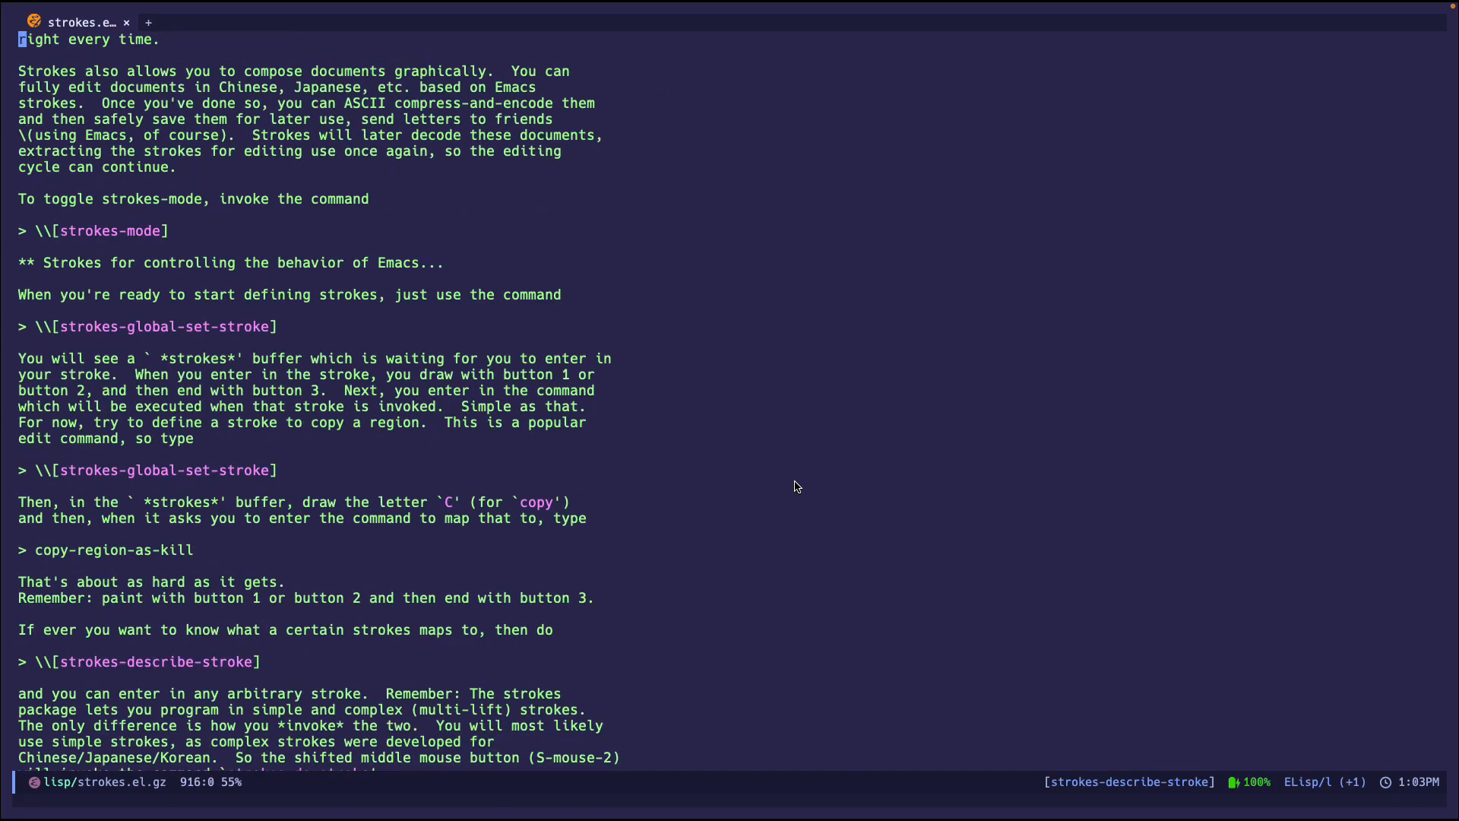
{"action": "scroll", "scroll_direction": "down", "scroll_amount": 3}
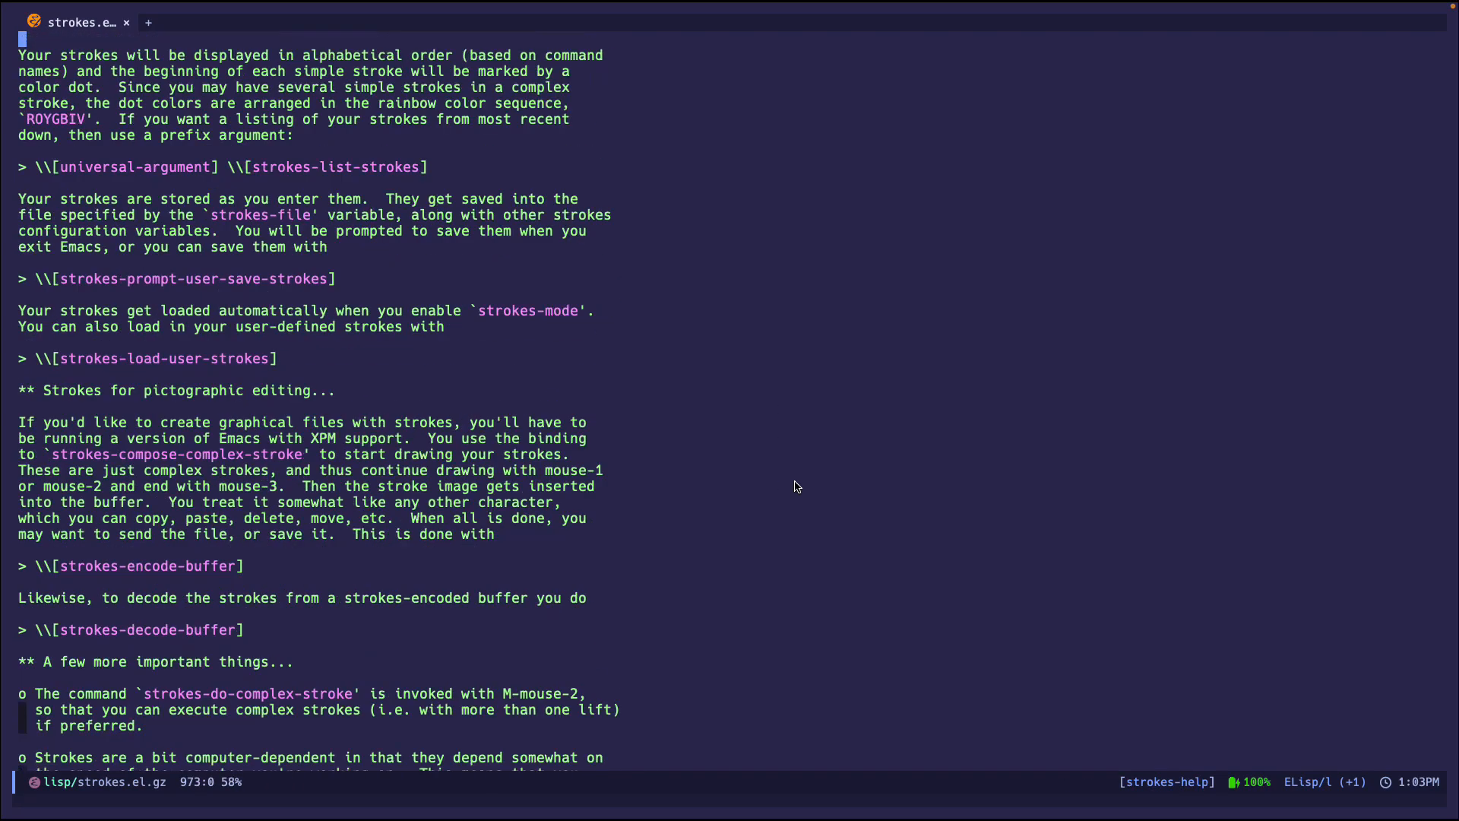
{"action": "scroll", "scroll_direction": "up", "scroll_amount": 3}
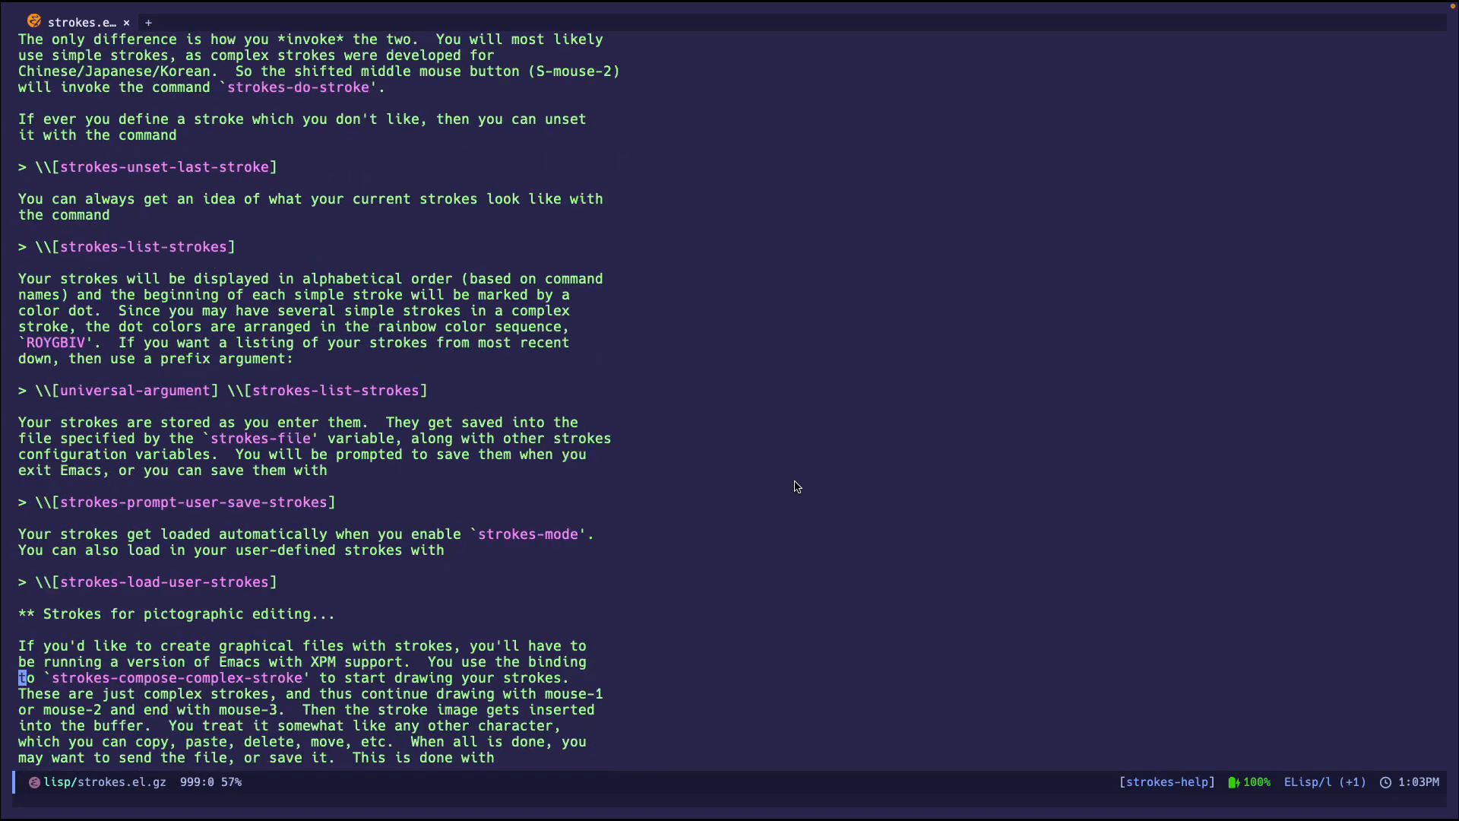
{"action": "scroll", "scroll_direction": "up", "scroll_amount": 3}
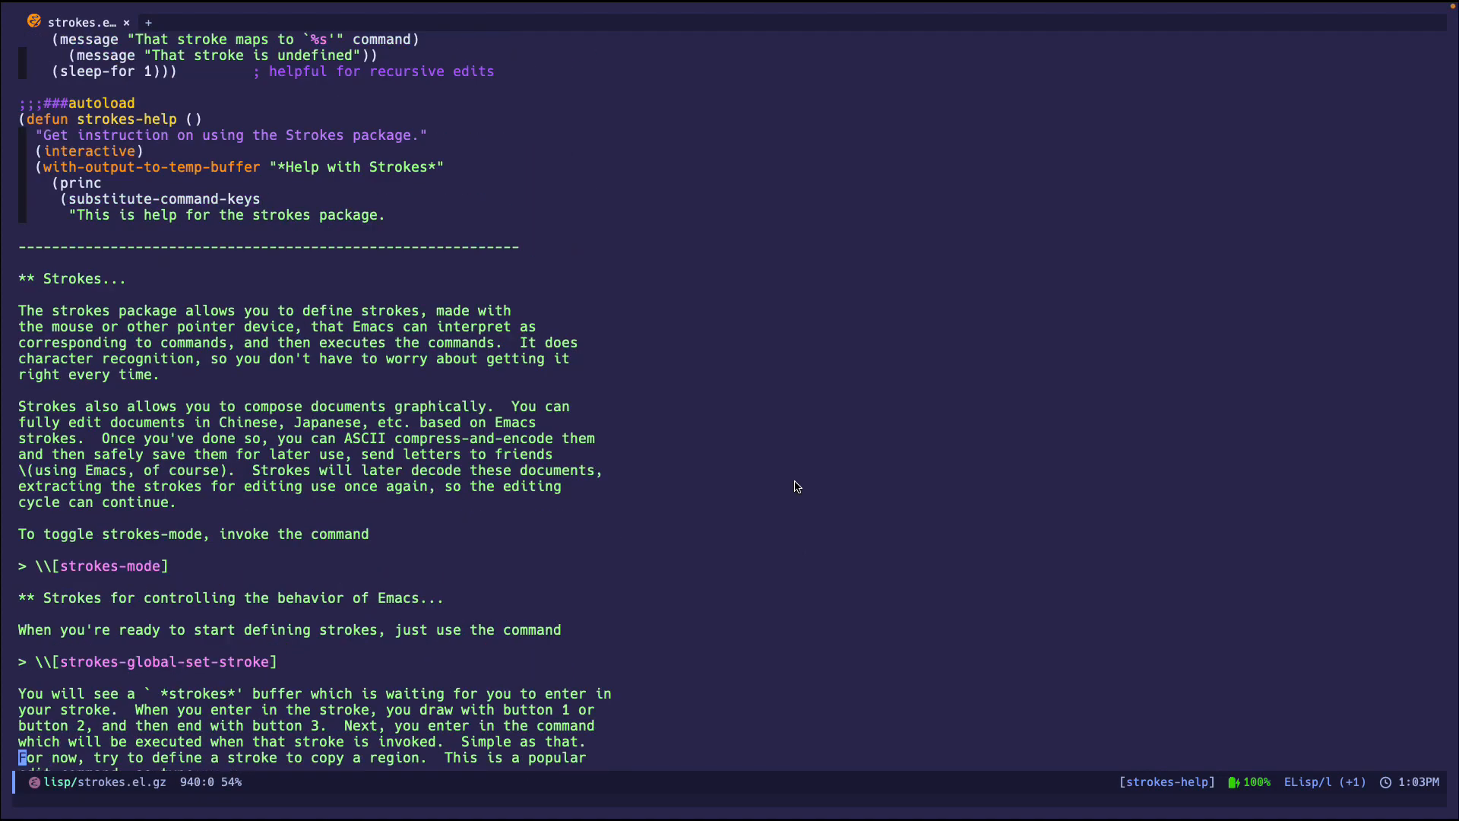
{"action": "scroll", "scroll_direction": "up", "scroll_amount": 3}
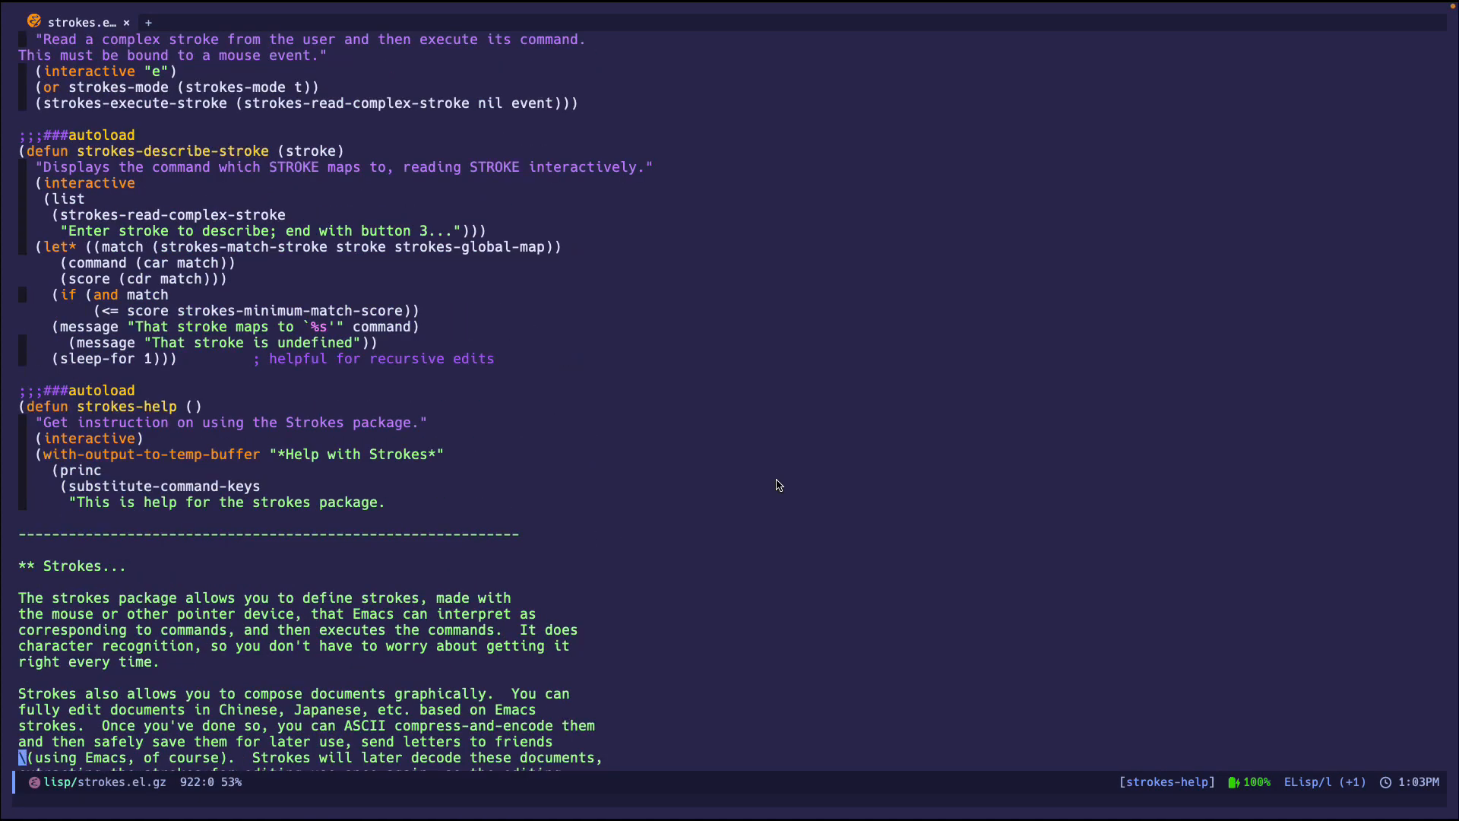